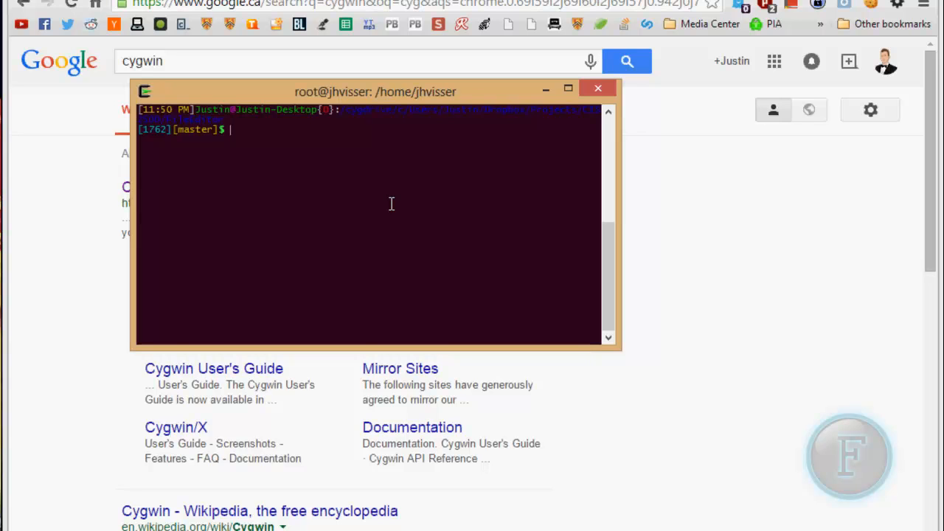
- Run make install and make run until it reports Saved to text.txt, then exit and close the terminal
type("make install")
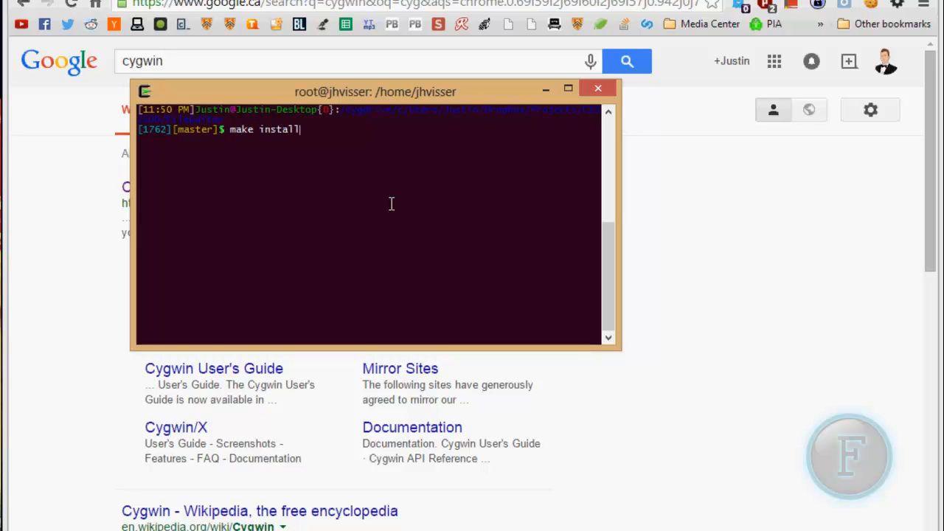
key("BackSpace")
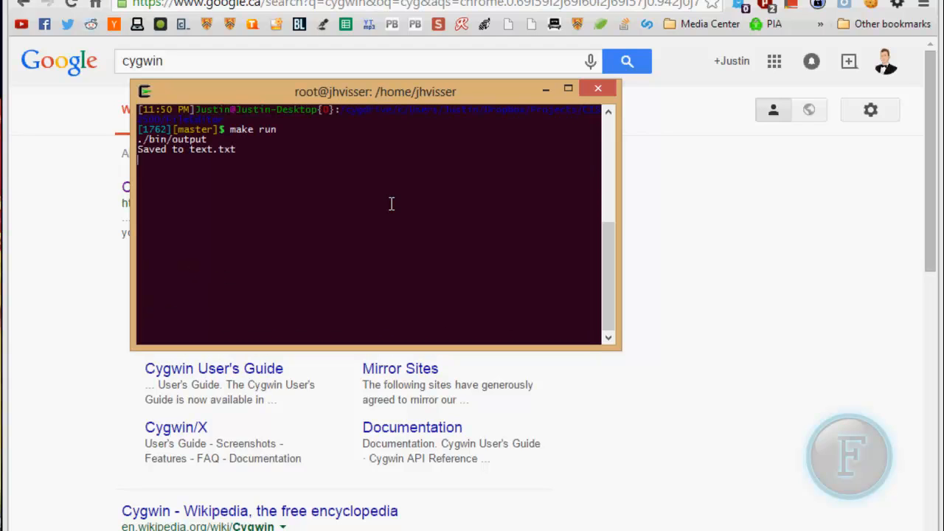
type("B")
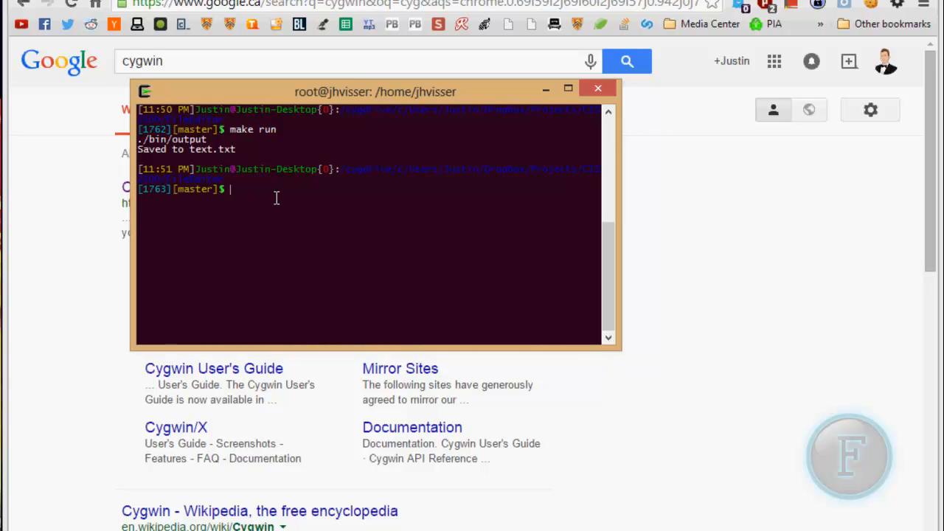
type("e")
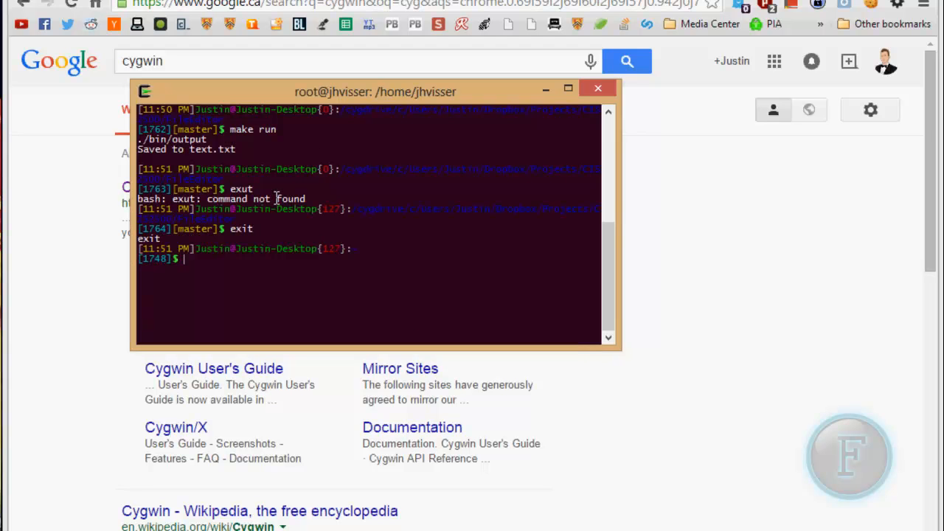
left_click(598, 89)
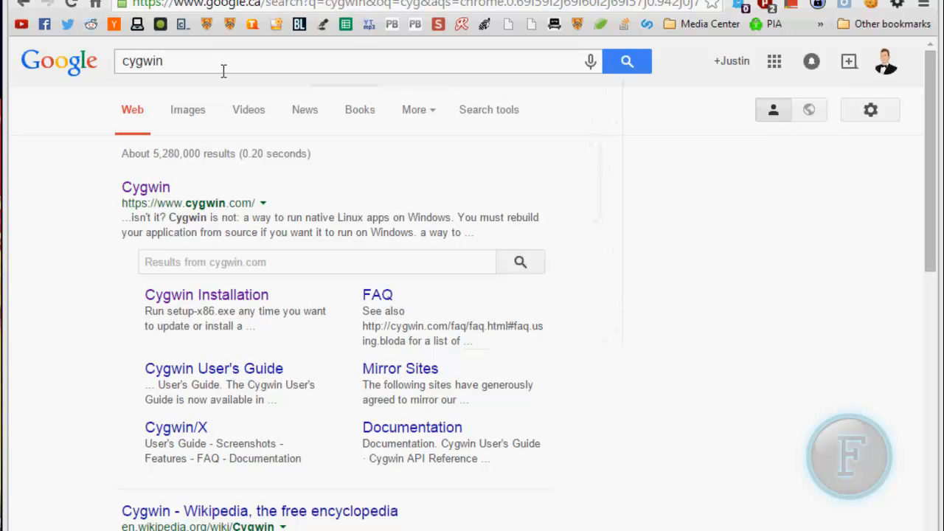
- From the cygwin search results, go to the official cygwin.com home page
double_click(142, 62)
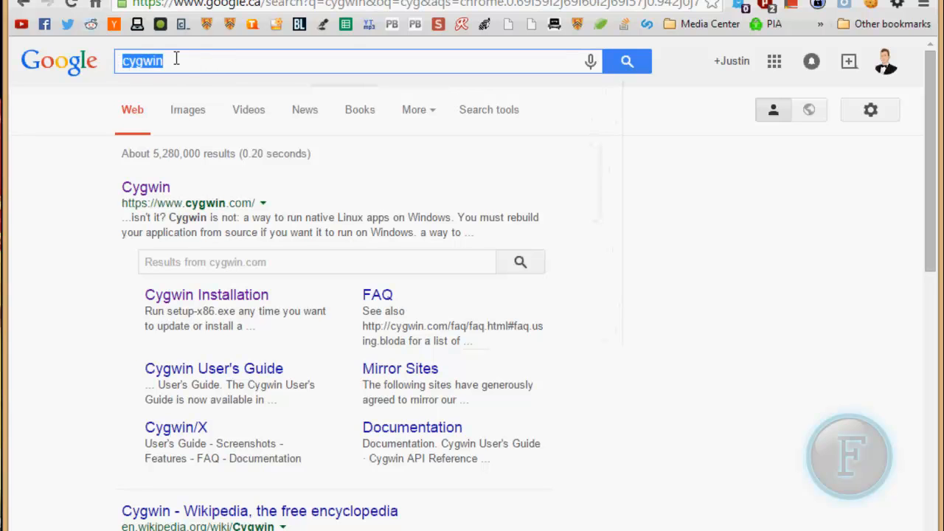
left_click(189, 61)
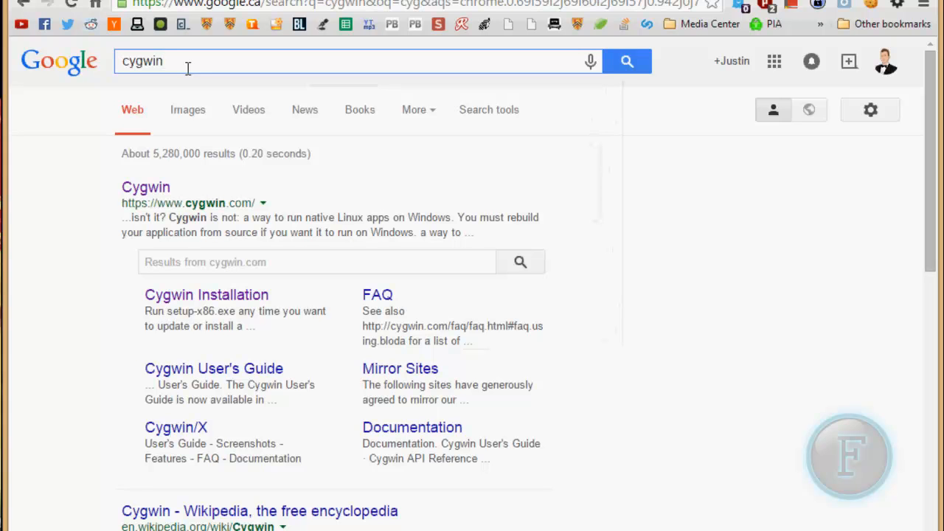
left_click(162, 62)
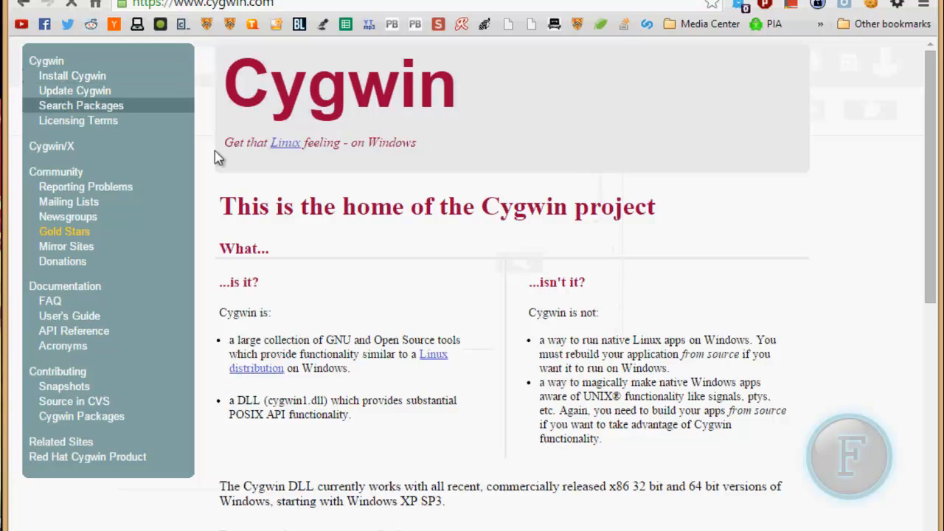
- Go to the Install Cygwin page listing the 32-bit and 64-bit setup executables
left_click(73, 76)
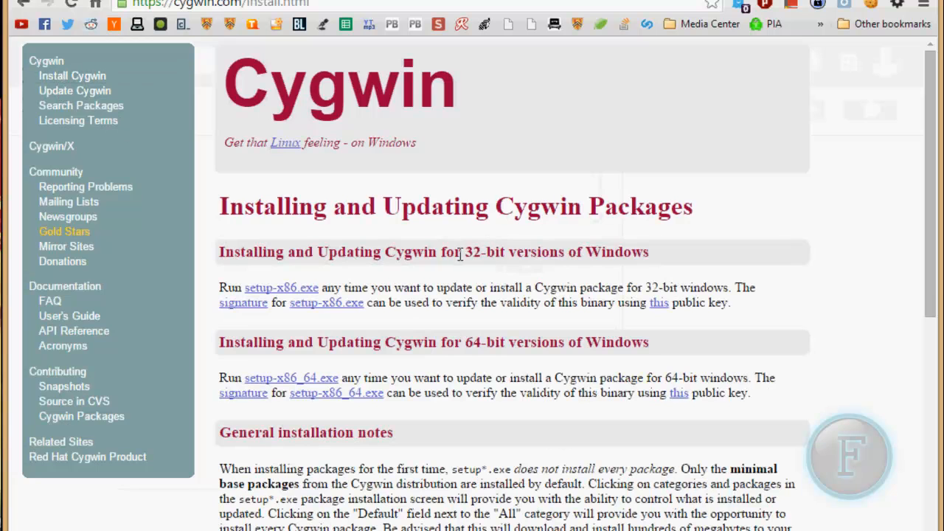
left_click_drag(465, 251, 649, 251)
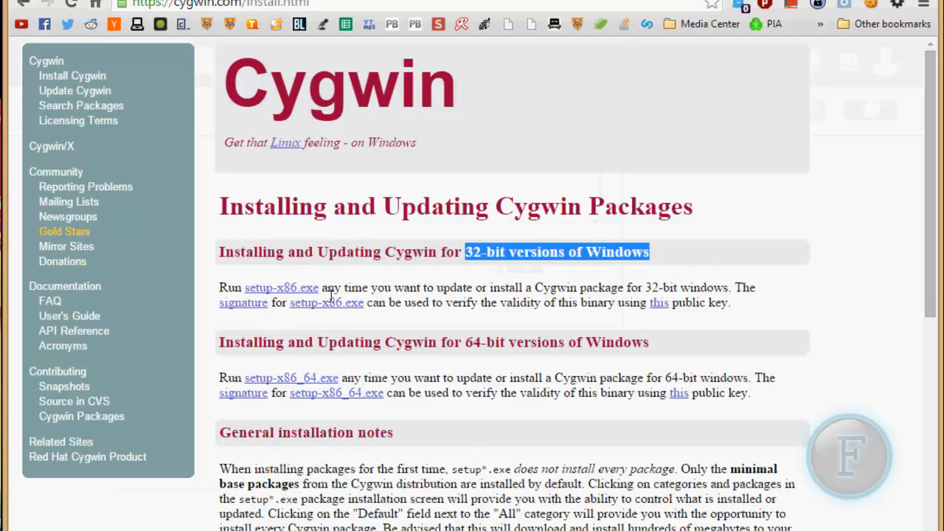
mouse_move(280, 286)
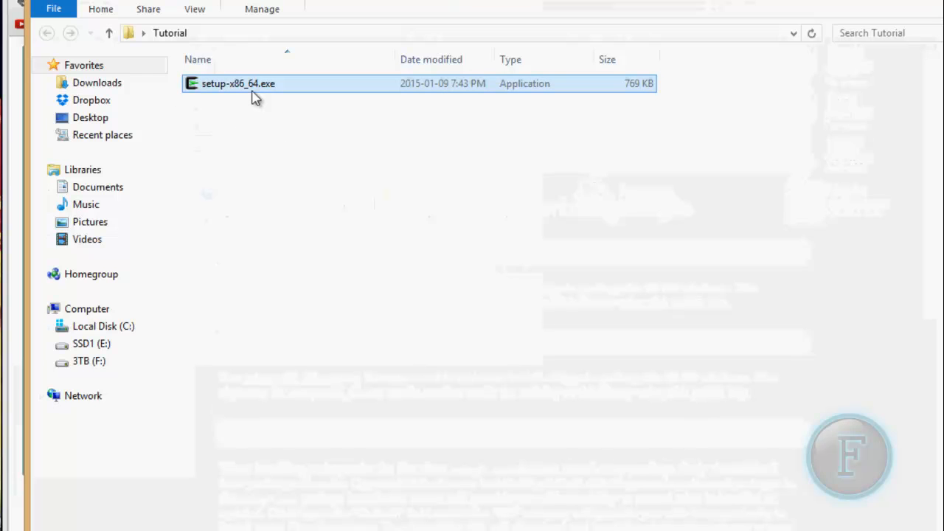
- Launch setup-x86_64.exe from the Tutorial folder to reach the Net Release Setup welcome screen
double_click(238, 83)
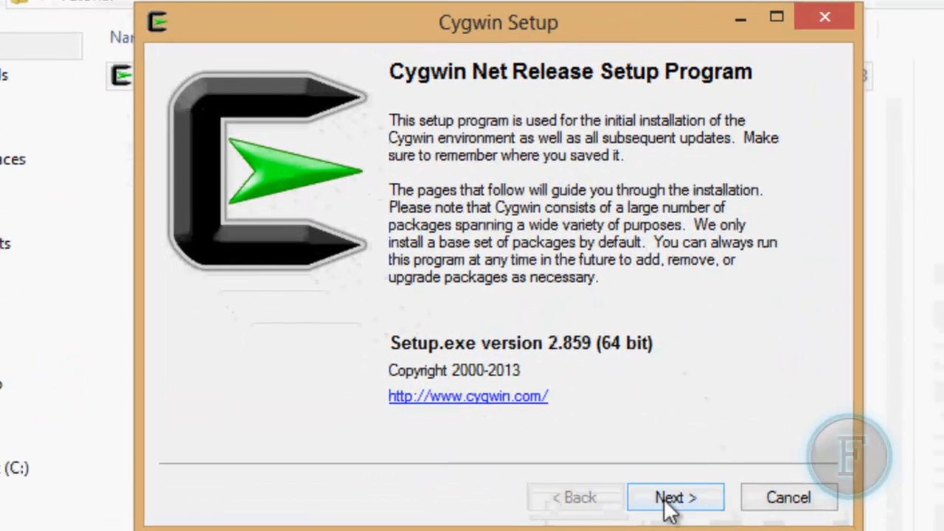
- Advance the wizard keeping root C:\cygwin64 for All Users and Downloads as the local package directory
left_click(676, 498)
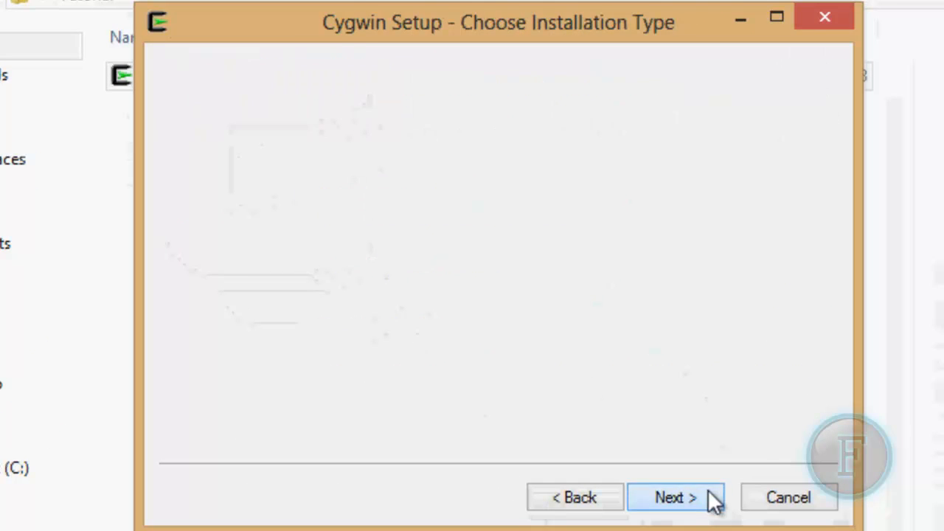
left_click(675, 497)
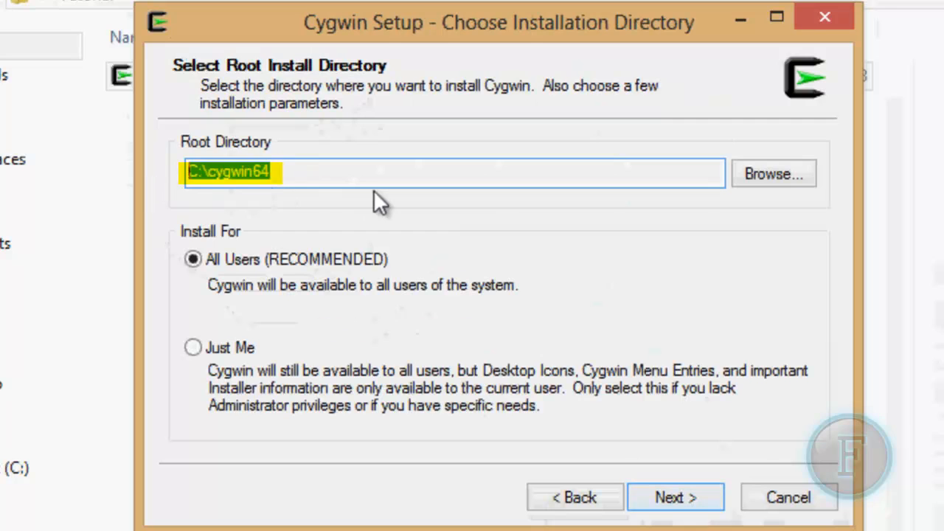
mouse_move(351, 100)
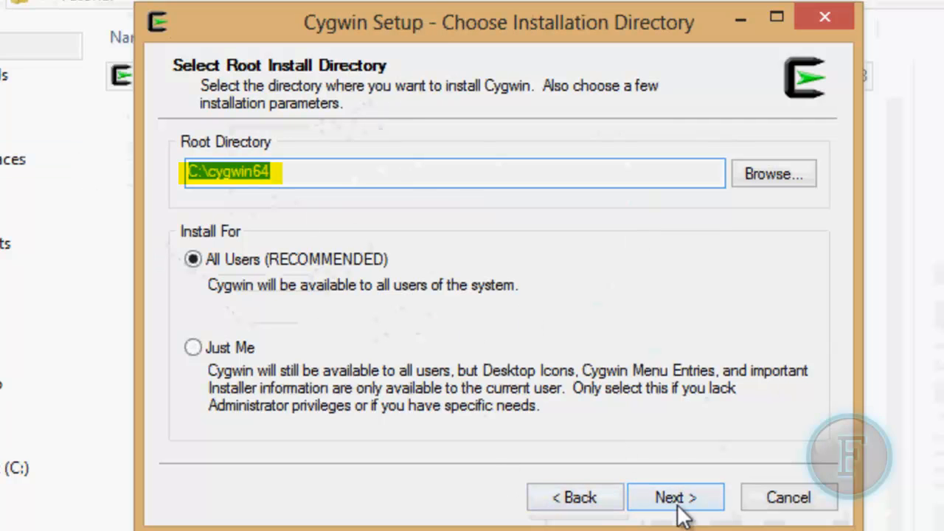
left_click(228, 171)
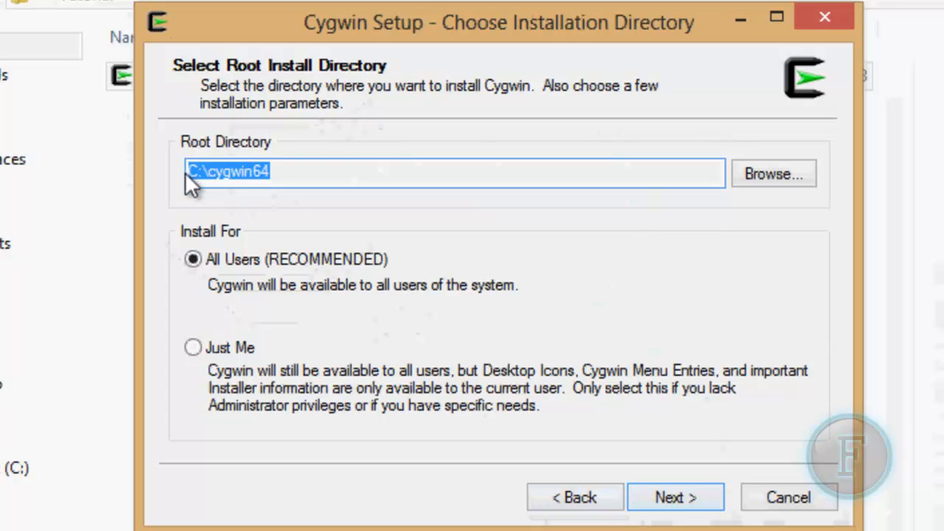
left_click(674, 496)
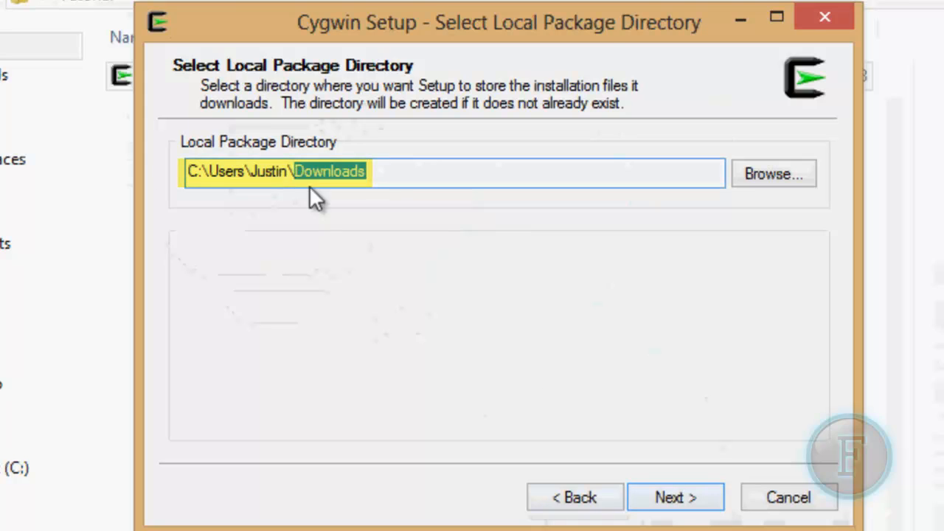
left_click(674, 496)
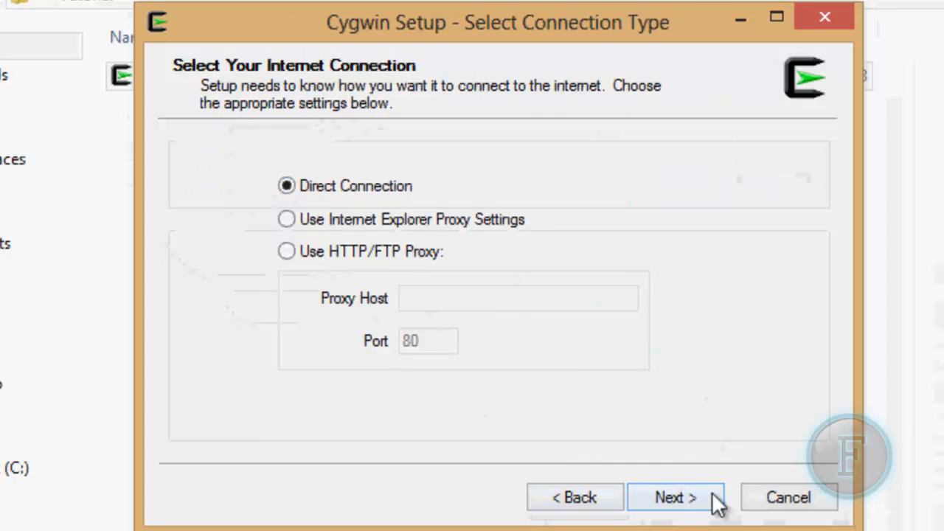
- Accept Direct Connection and the mirror.csclub.uwaterloo.ca site, confirming Yes to the dropped-mirror warning
left_click(676, 497)
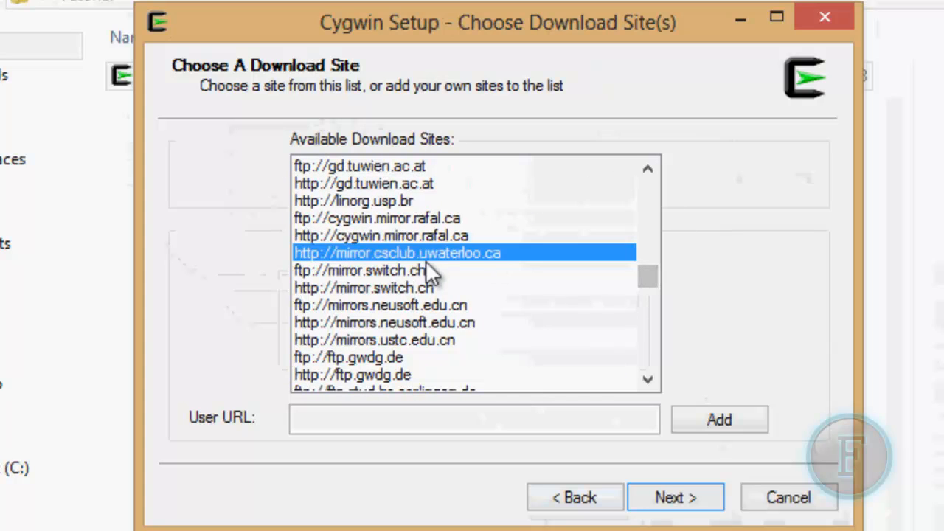
mouse_move(484, 298)
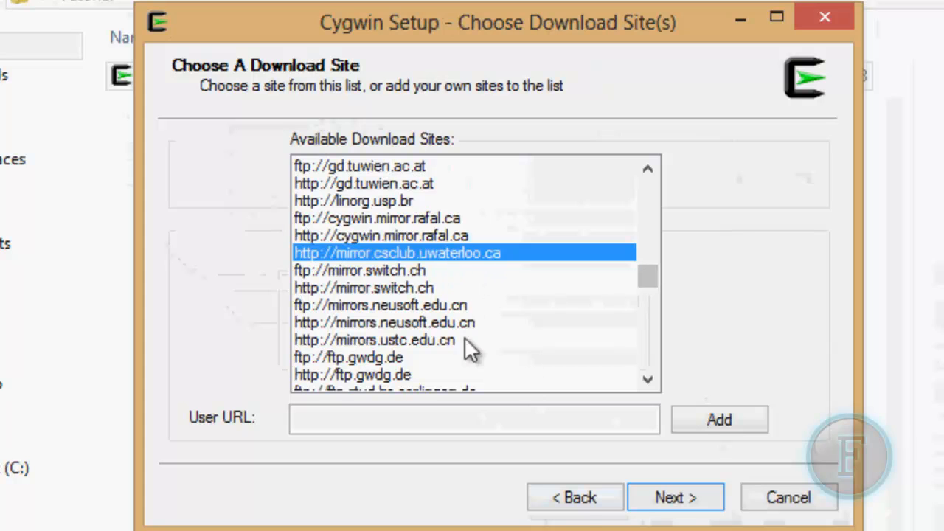
left_click(674, 496)
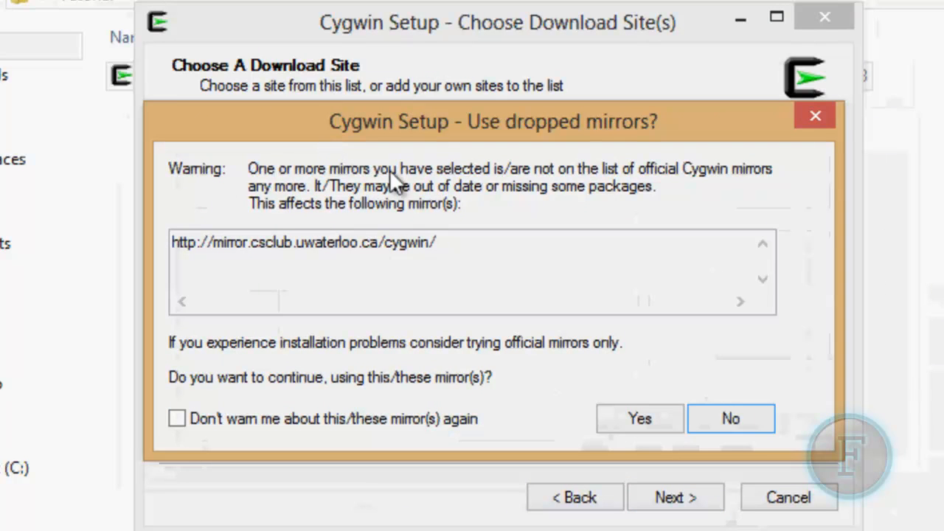
mouse_move(638, 193)
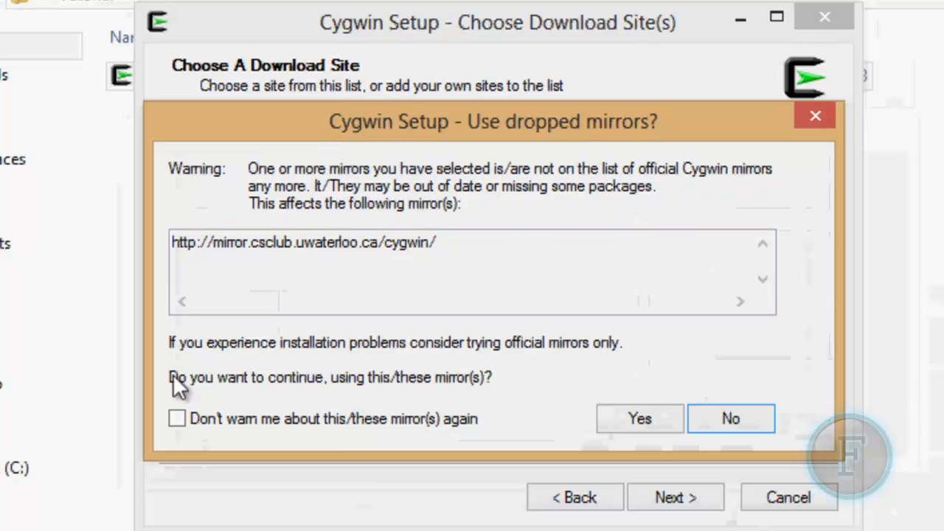
left_click(639, 419)
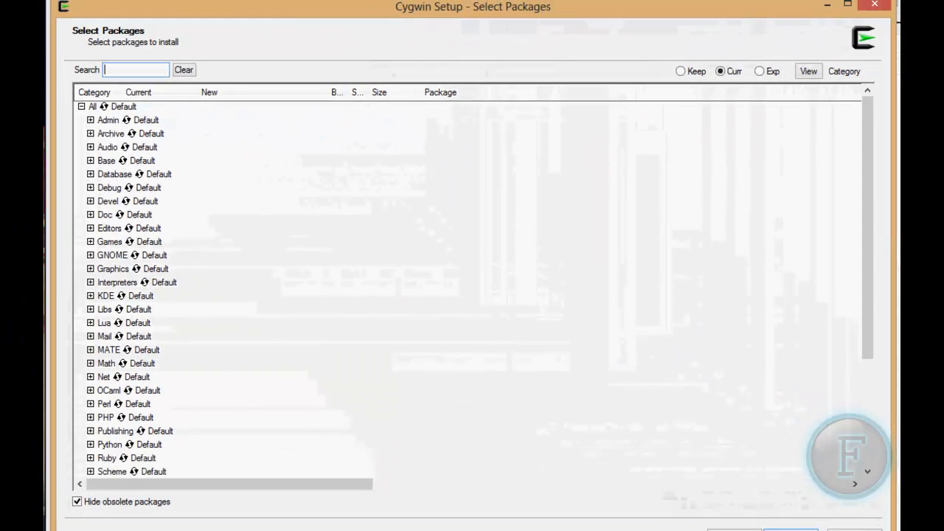
mouse_move(329, 253)
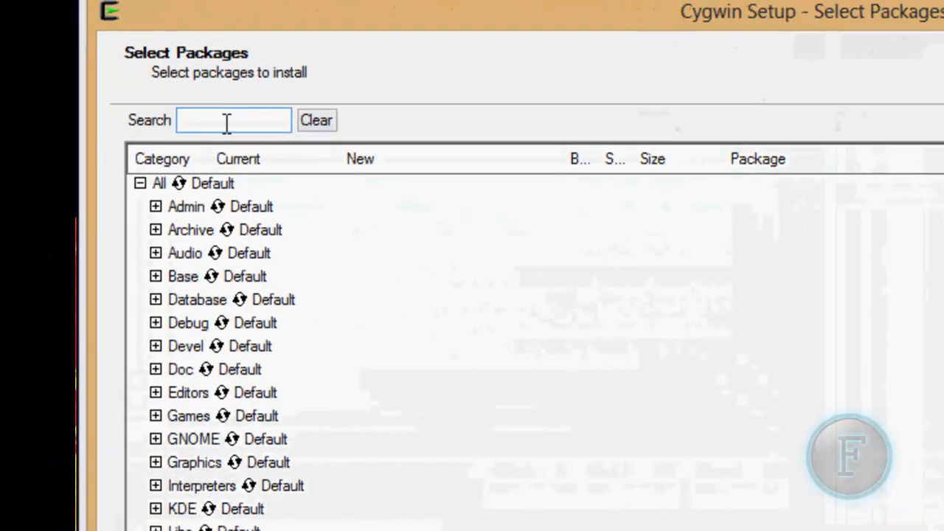
- Filter packages by gcc and review the Debug and Devel gcc entries, then collapse All
type("gcc")
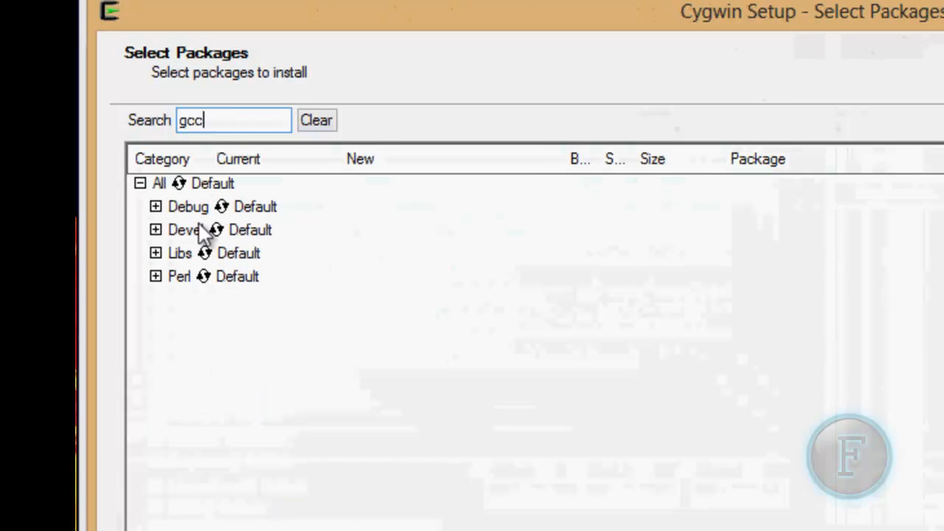
left_click(155, 206)
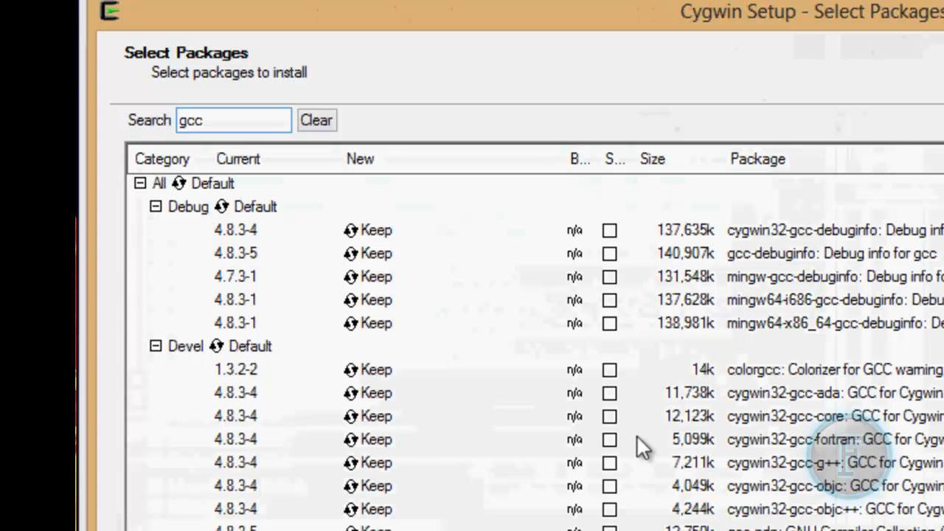
left_click(155, 206)
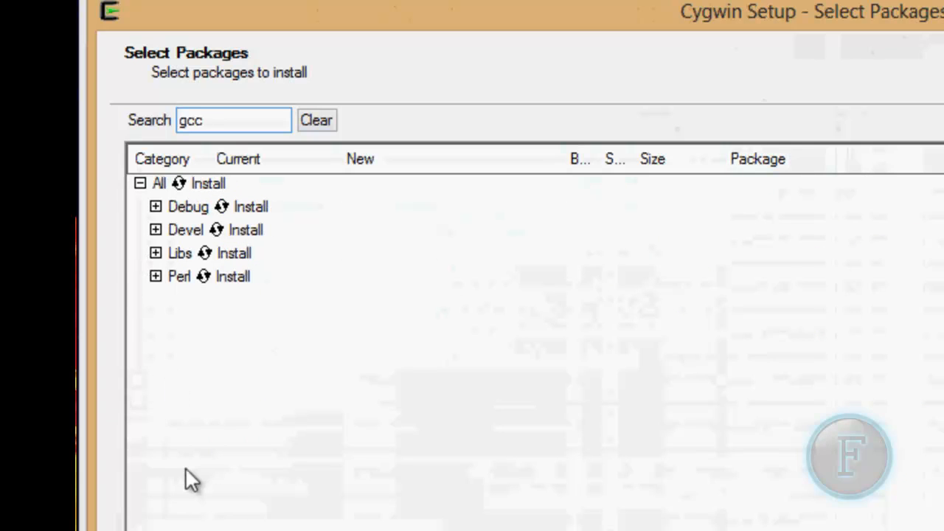
left_click(155, 206)
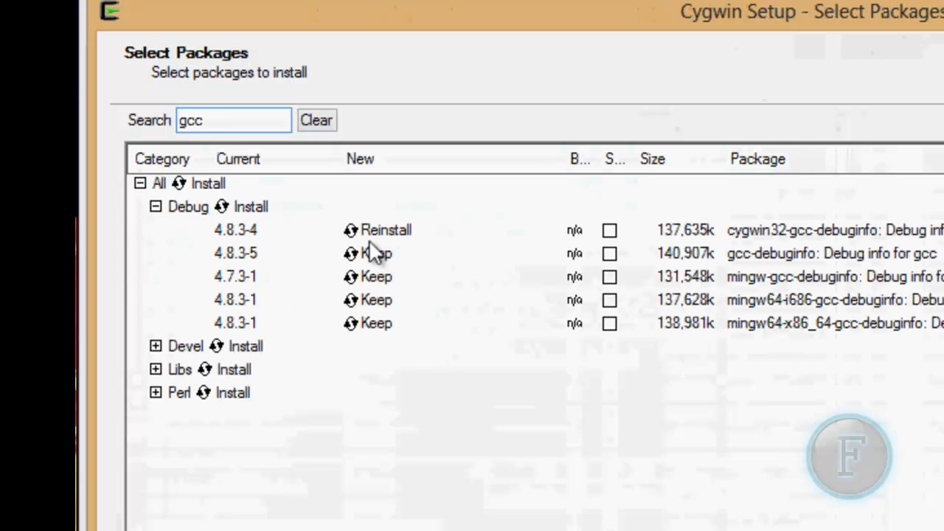
left_click(376, 230)
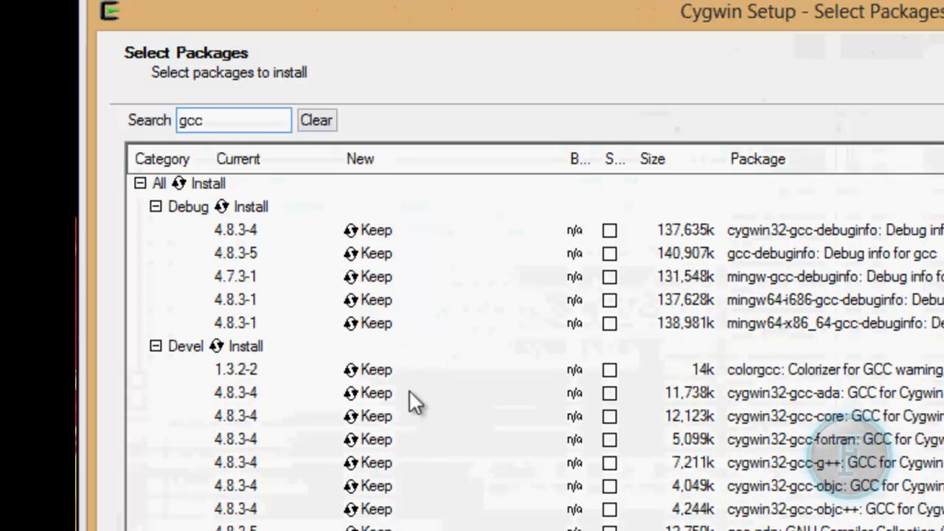
mouse_move(376, 243)
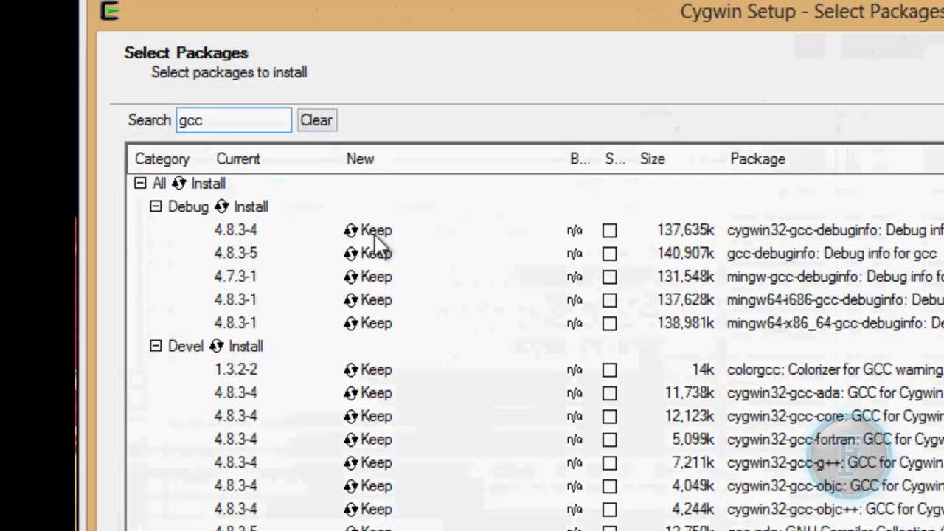
left_click(140, 183)
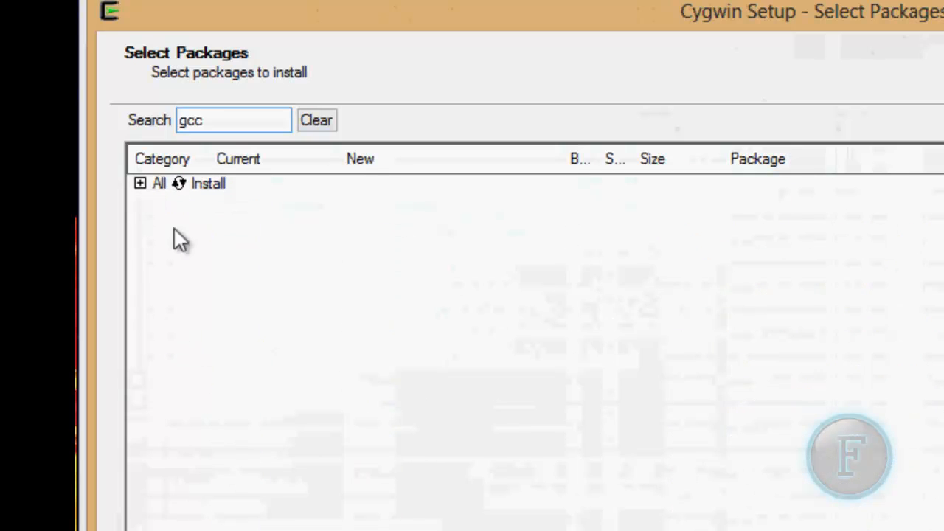
left_click(233, 120)
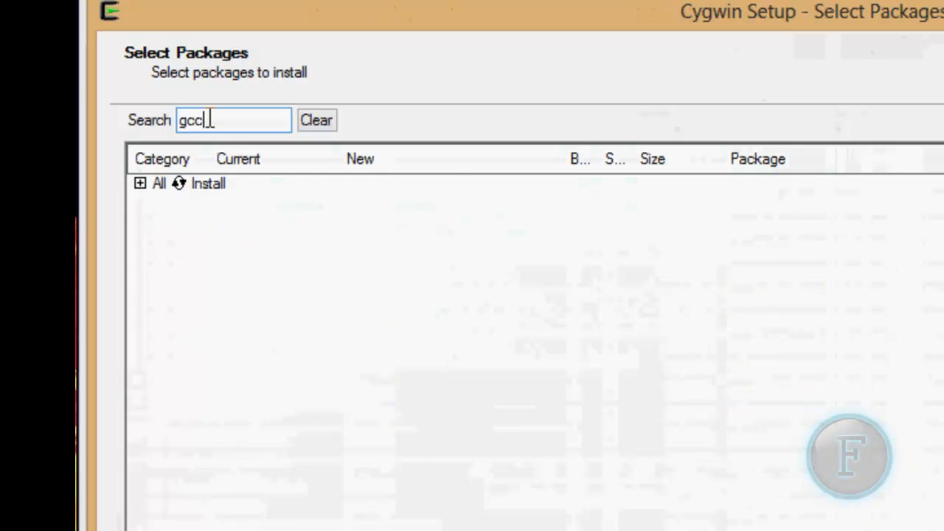
- Search nano, vim, then ncur, reviewing the Libs, Devel and Debug ncurses packages
type("nano")
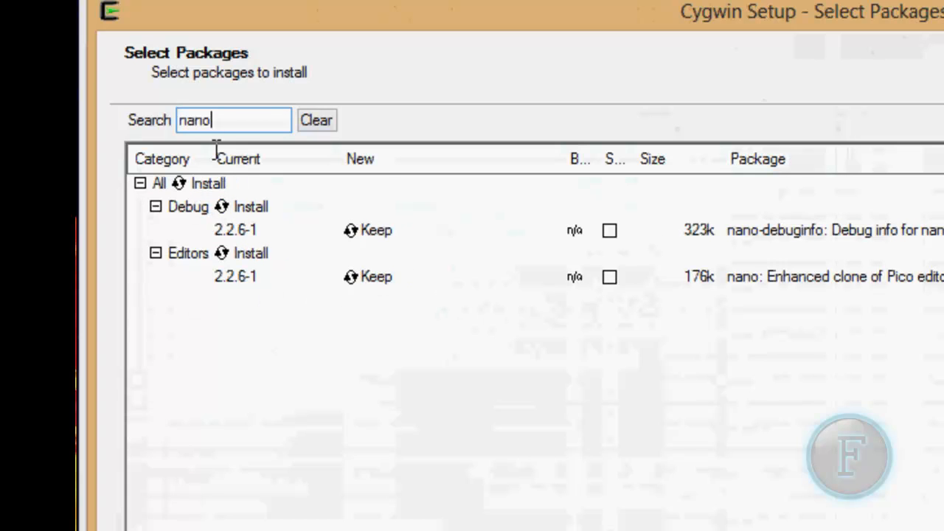
type("vim")
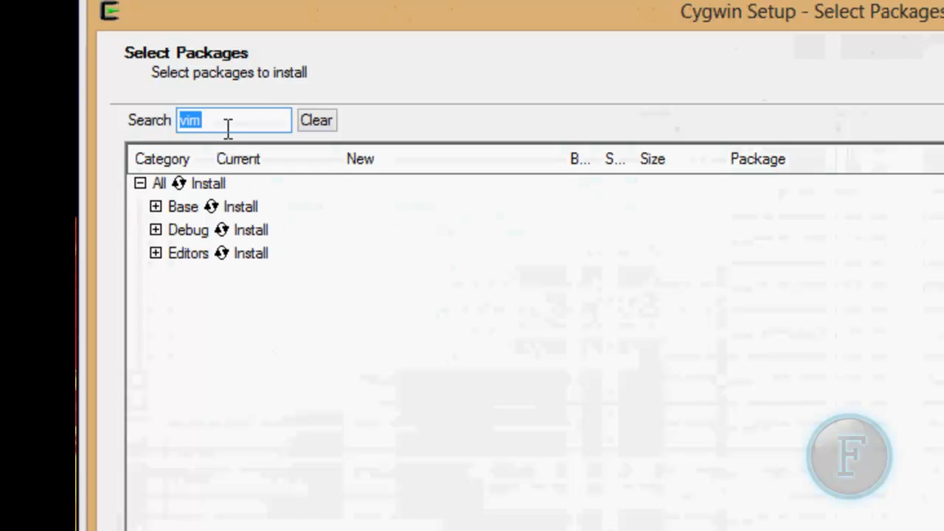
mouse_move(546, 140)
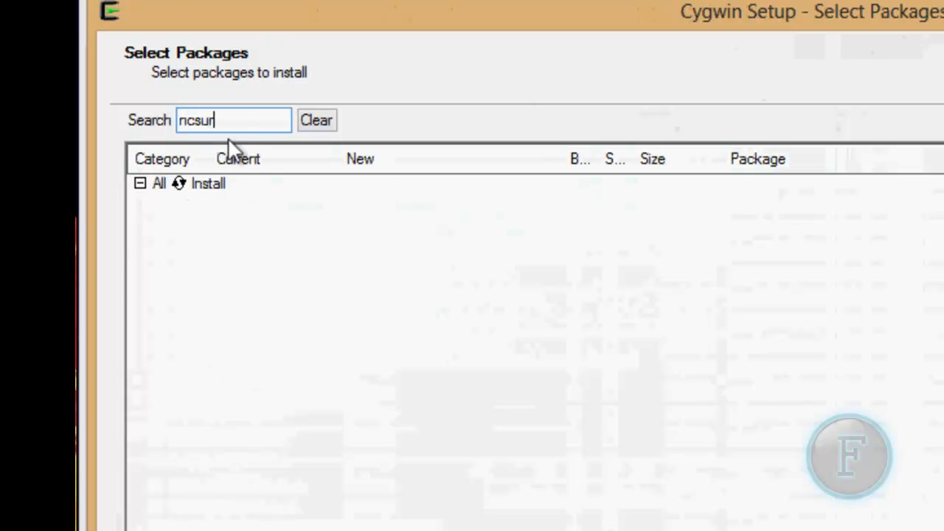
type("ncur")
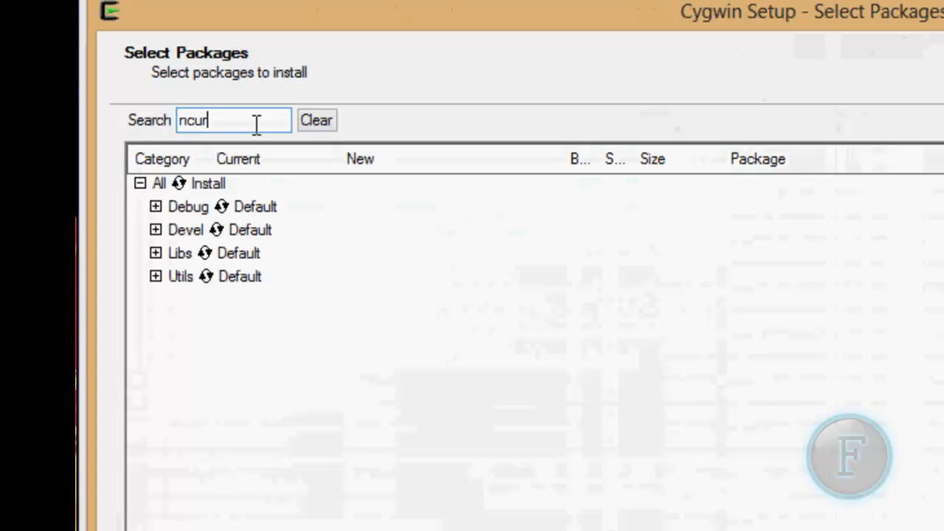
left_click(154, 254)
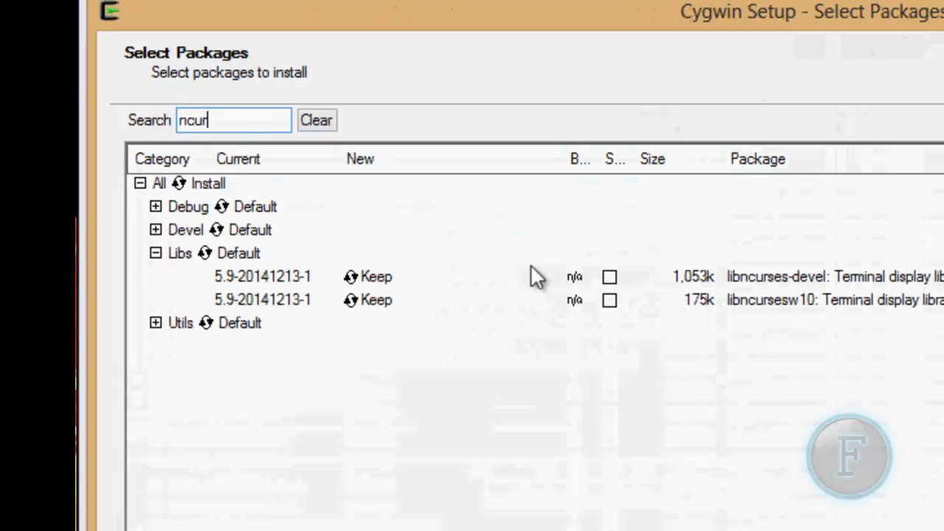
left_click(178, 183)
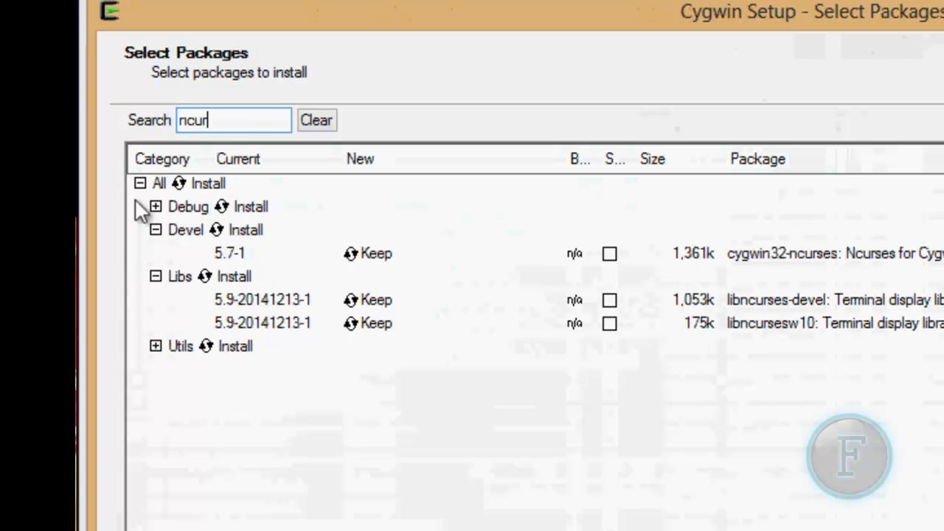
left_click(155, 207)
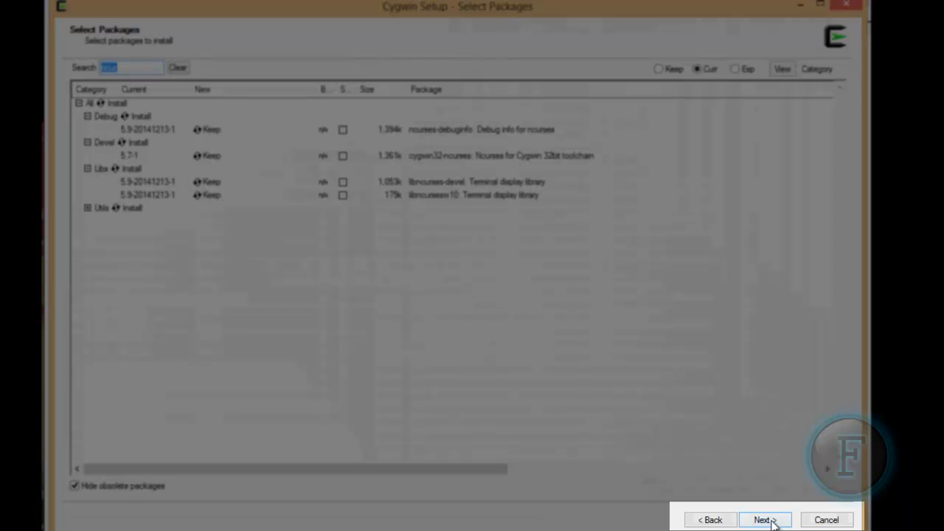
- Run the installation and continue past the OpenSP.sh exit code 127 postinstall error
left_click(764, 519)
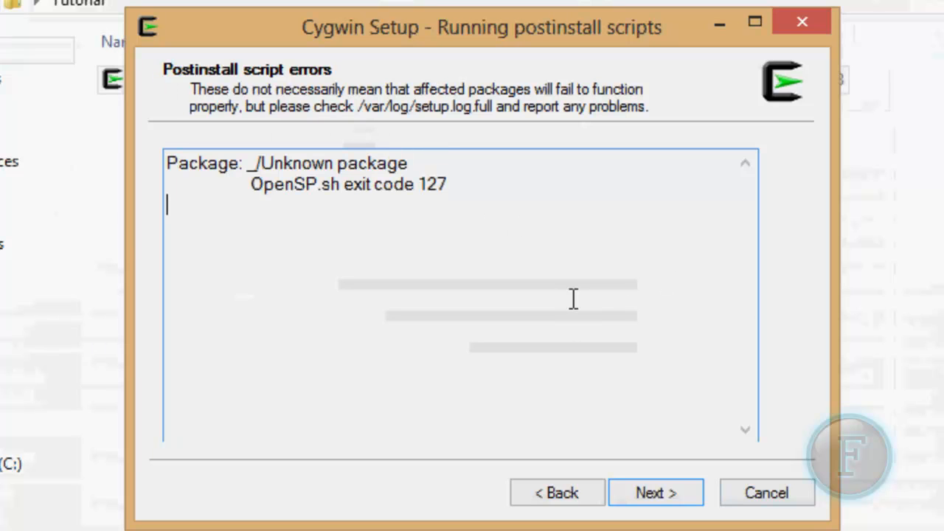
mouse_move(657, 472)
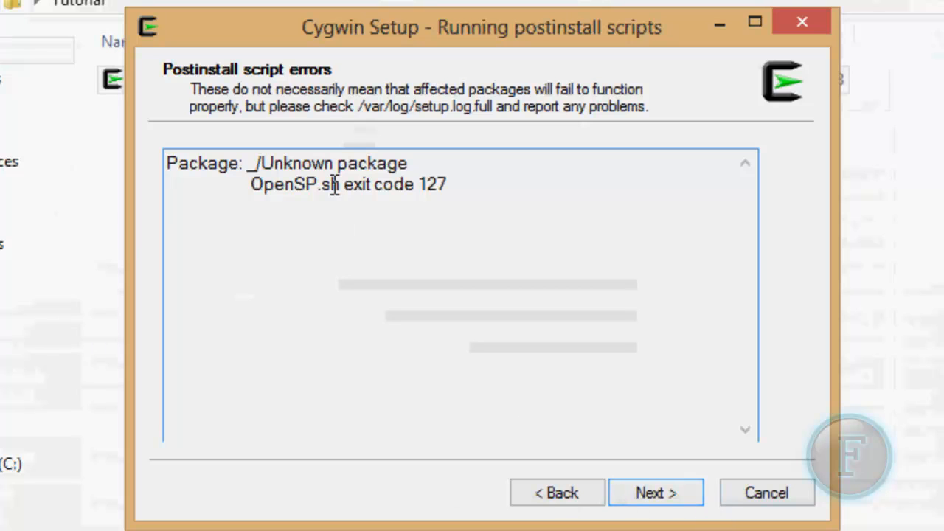
left_click_drag(360, 162, 446, 185)
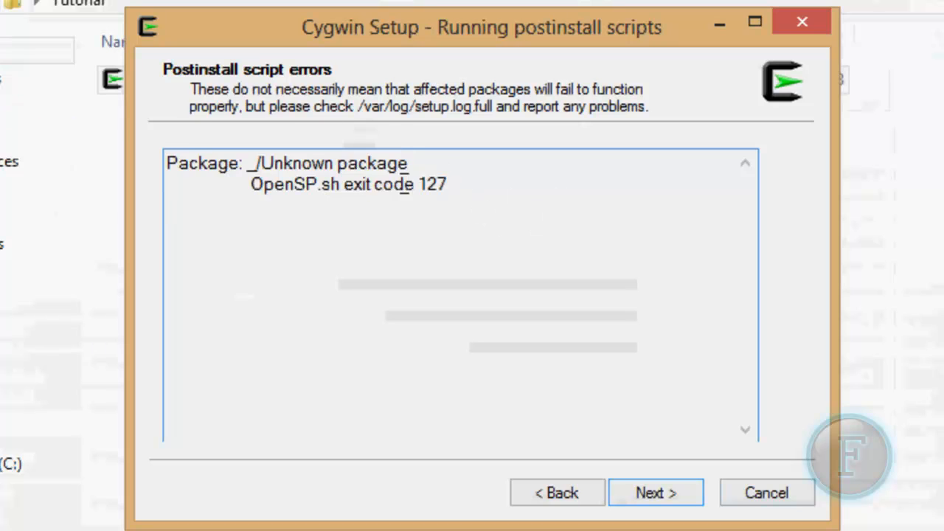
left_click_drag(165, 162, 446, 185)
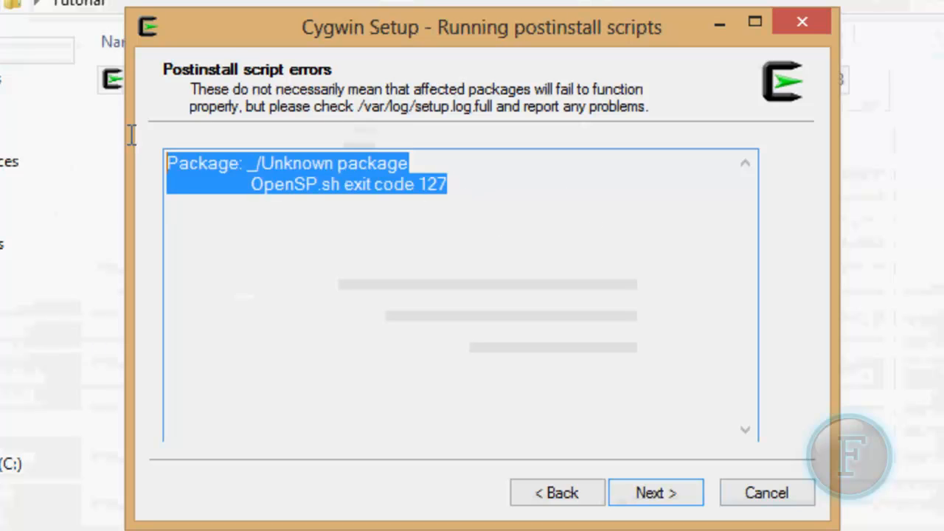
mouse_move(68, 133)
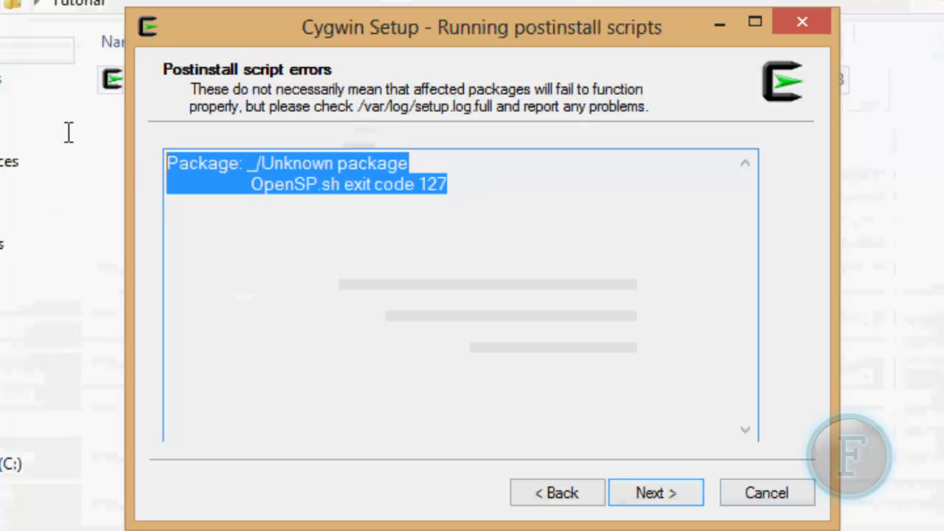
left_click(395, 309)
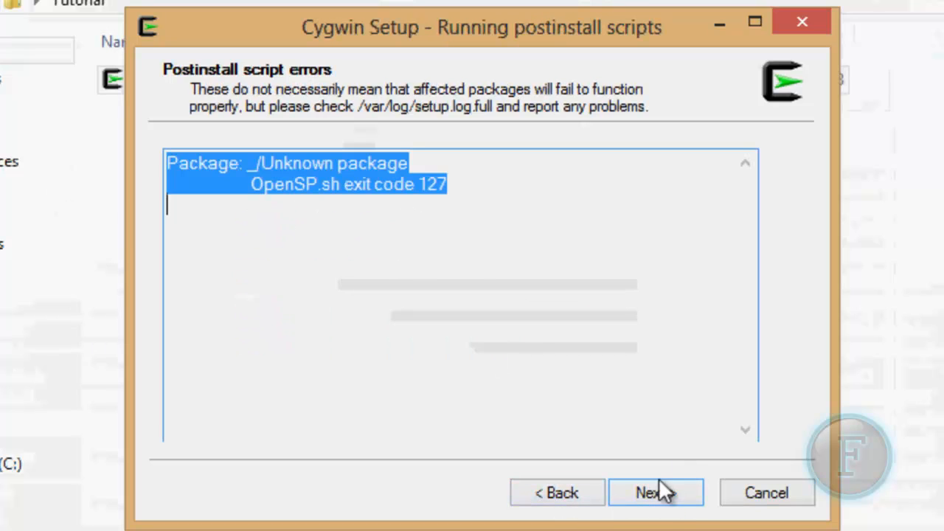
left_click(655, 493)
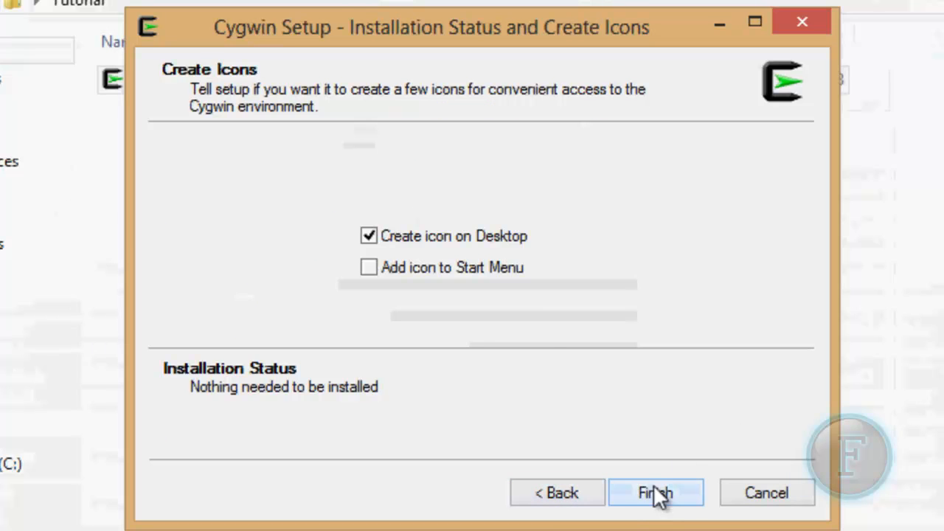
- Finish the installer without creating desktop or Start Menu icons
left_click(369, 236)
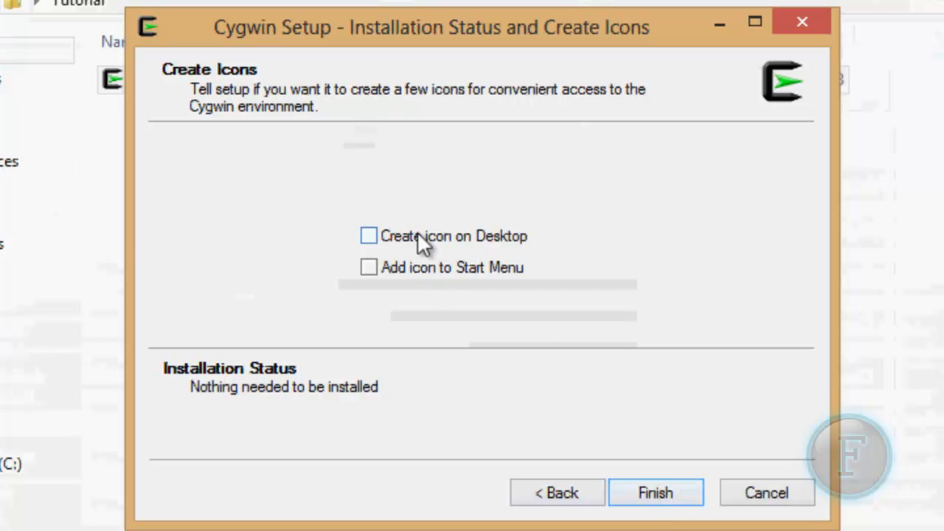
left_click(369, 236)
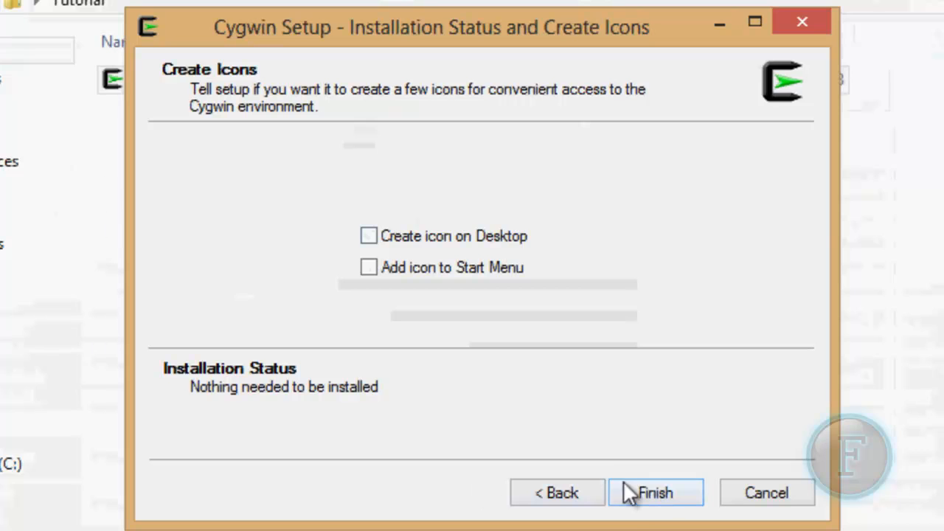
left_click(655, 493)
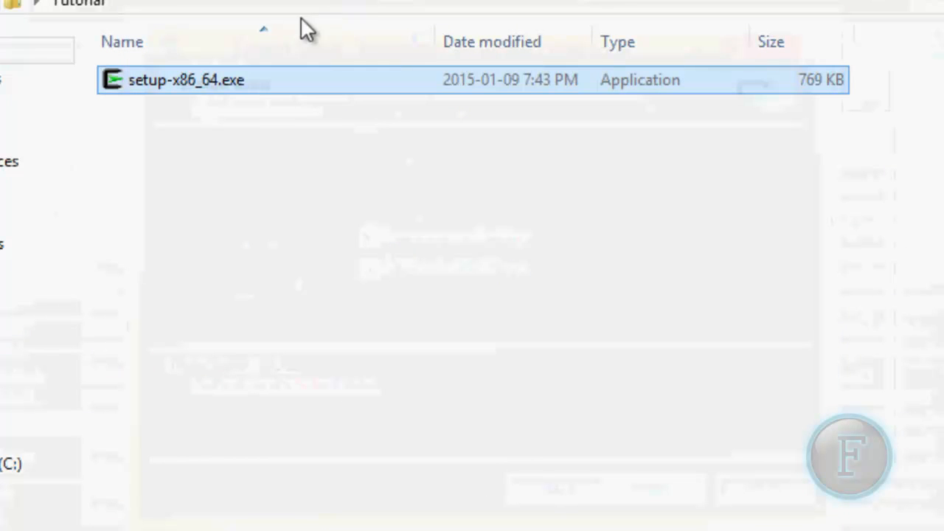
mouse_move(357, 431)
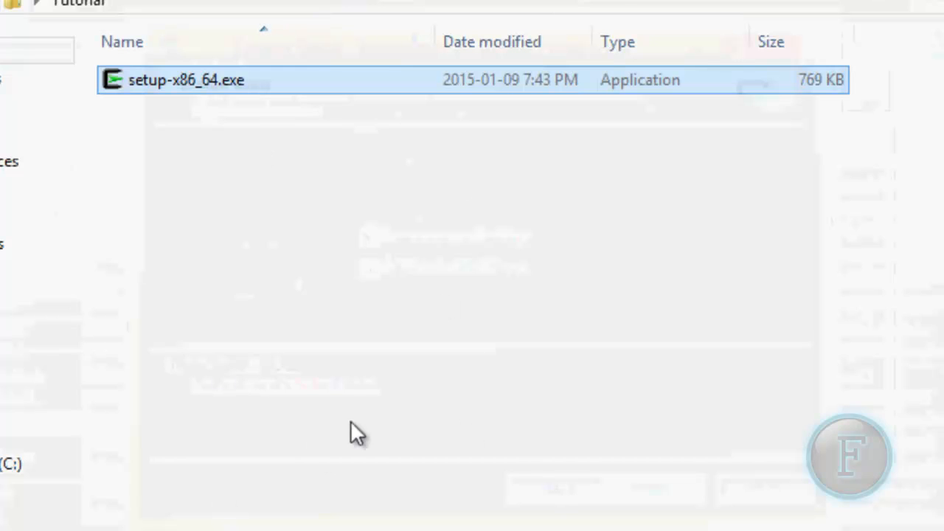
mouse_move(337, 372)
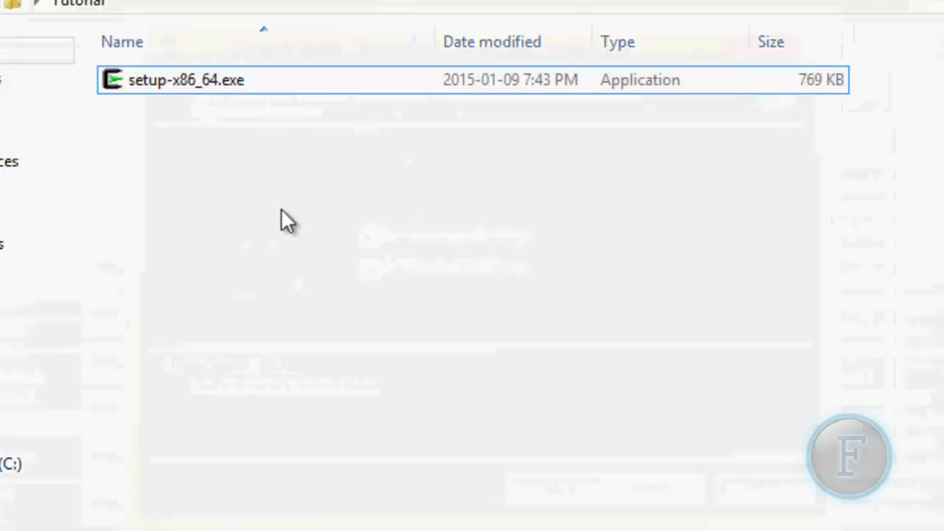
mouse_move(277, 439)
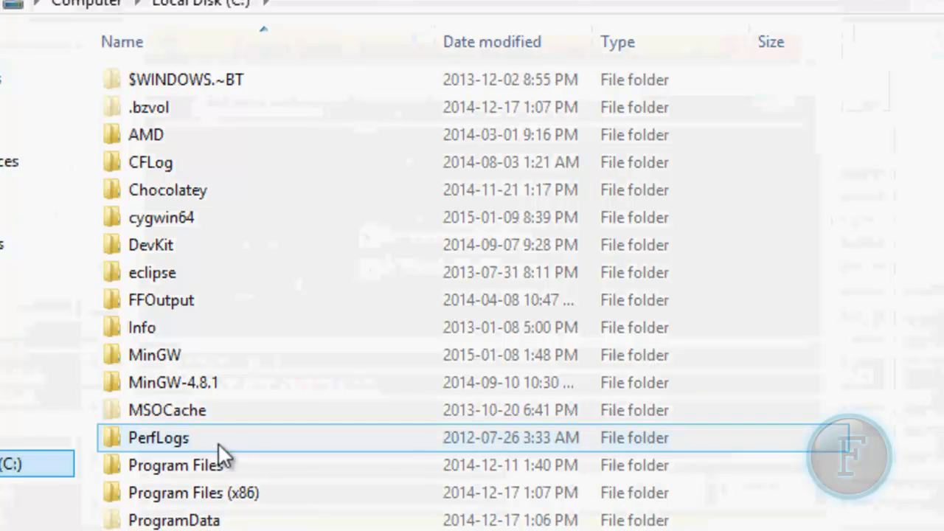
- Open the C:\cygwin64 installation folder listing bin, home, usr and Cygwin.bat
left_click(152, 272)
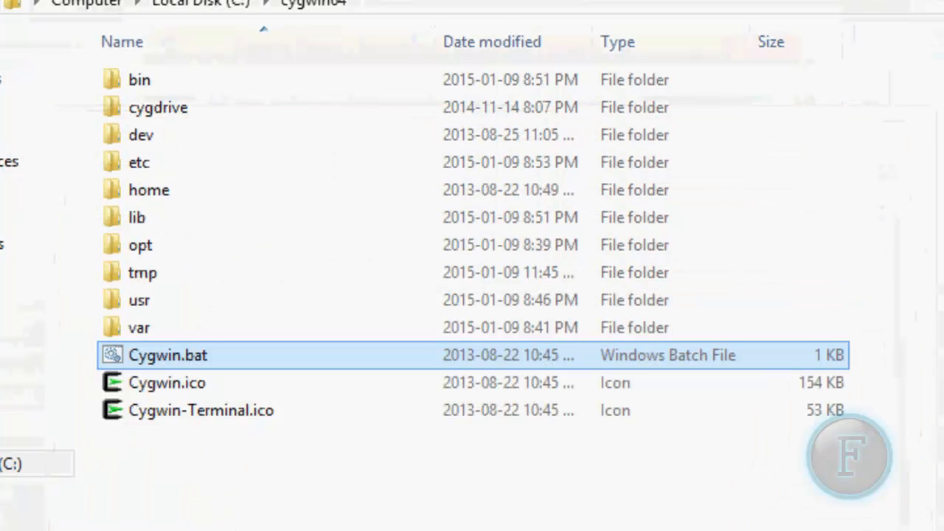
- Maximize the mintty terminal, browse its Options Terminal and Text pages, and close the dialog
double_click(168, 354)
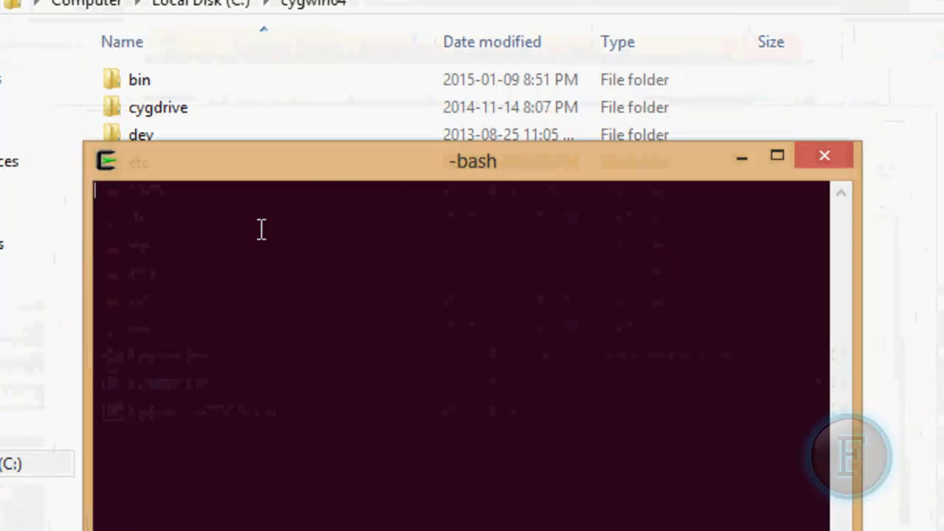
mouse_move(452, 195)
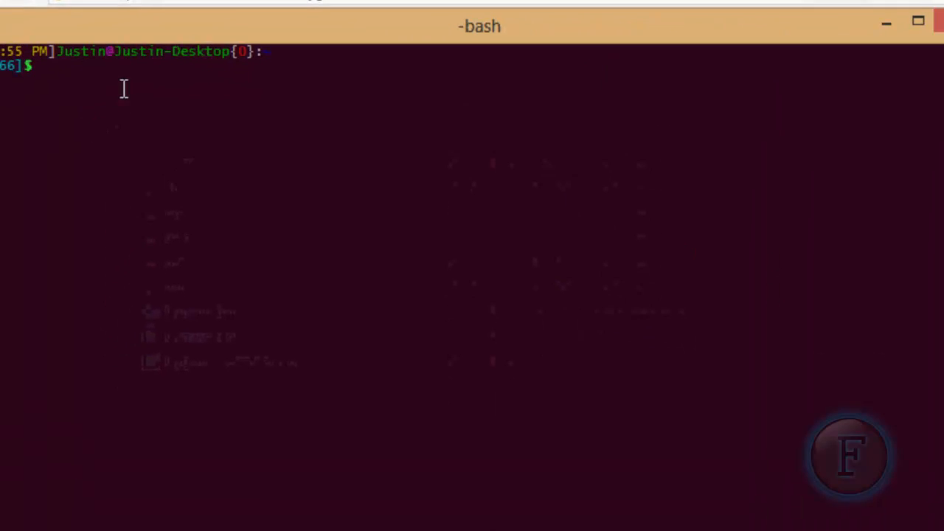
left_click(30, 18)
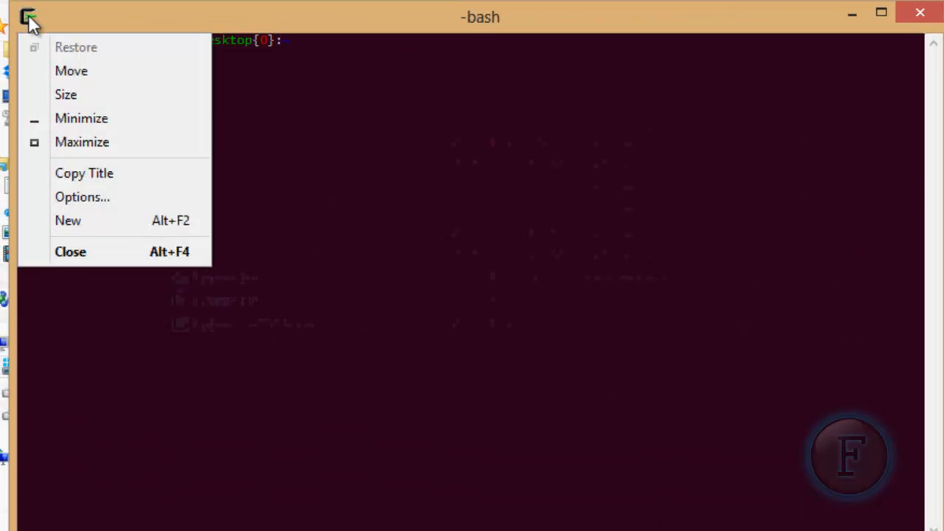
left_click(83, 196)
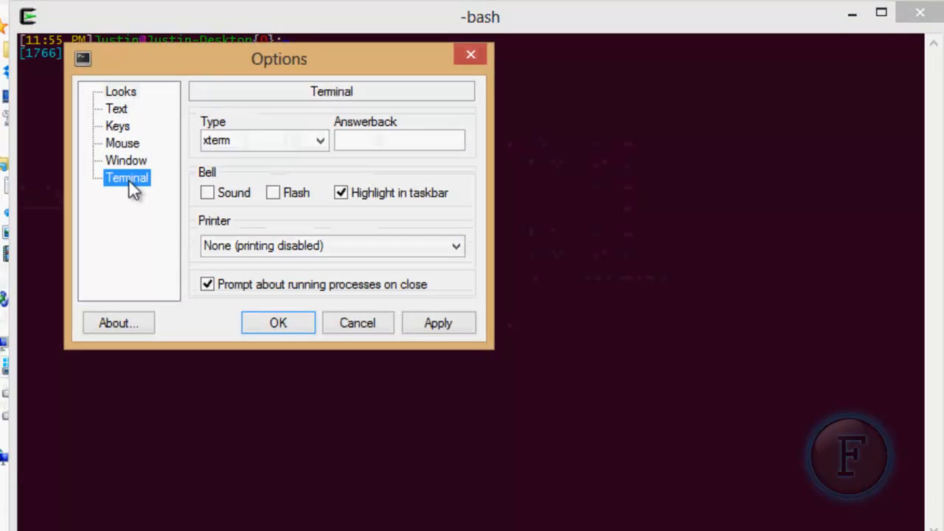
left_click(115, 109)
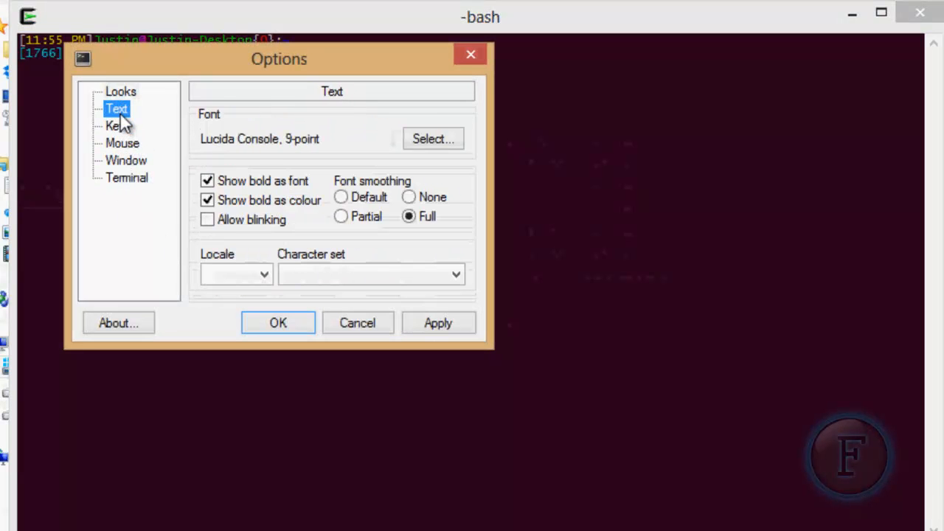
left_click(121, 91)
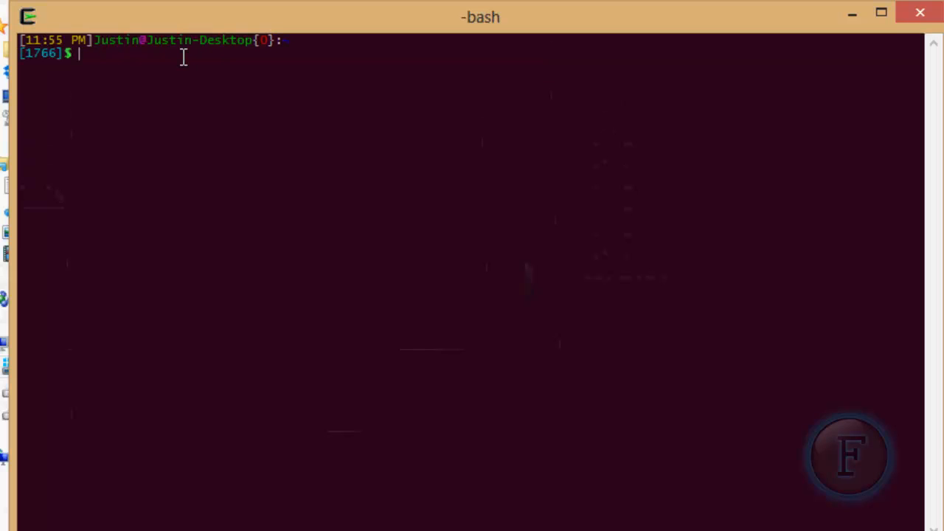
- Enter a cd toward /cygdrive/c/Users/J.../Dropbox/Projects/ for the CIS2500 folder, correcting the folder name
type("cd /")
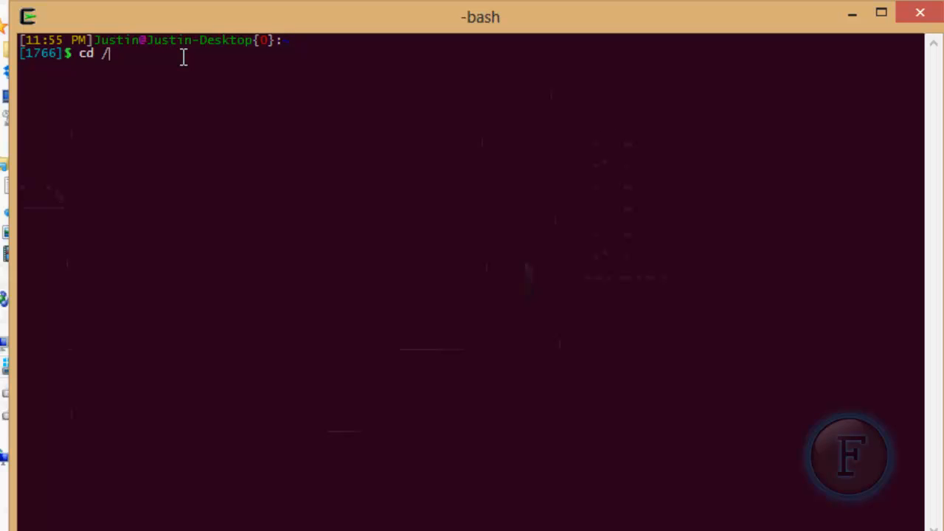
type("cygdrive/")
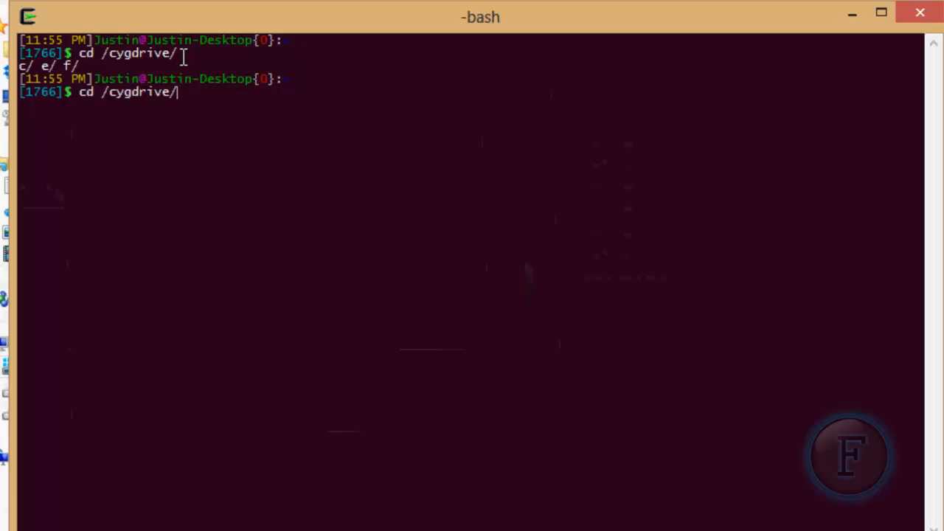
type("c")
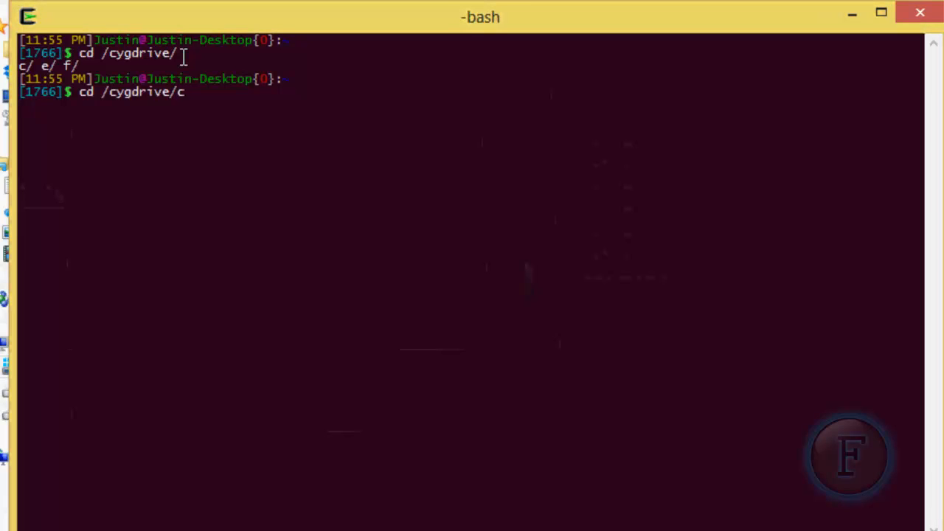
type("/")
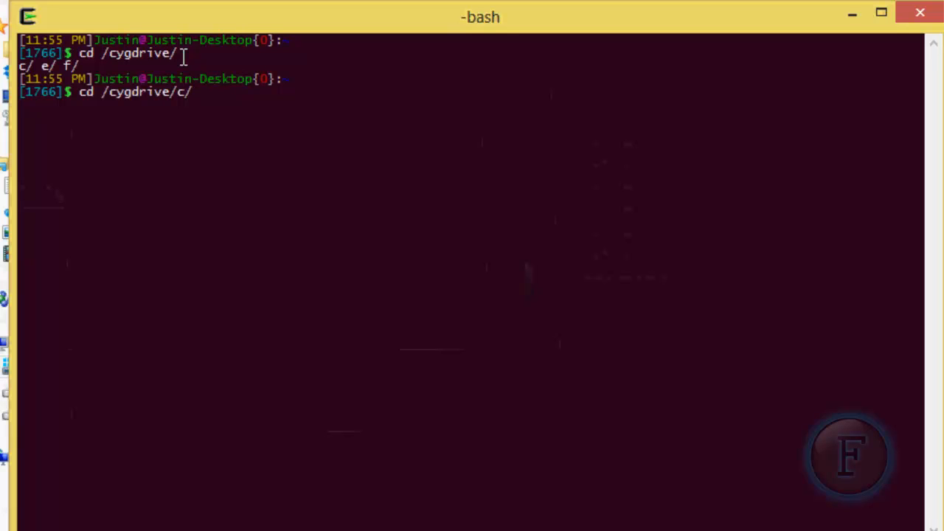
type("Users/Justin/")
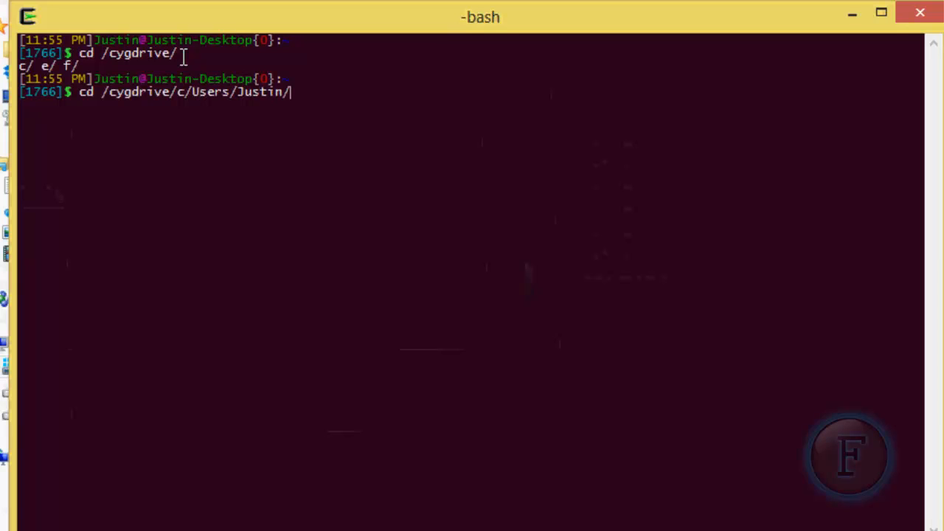
type("Dropbox/")
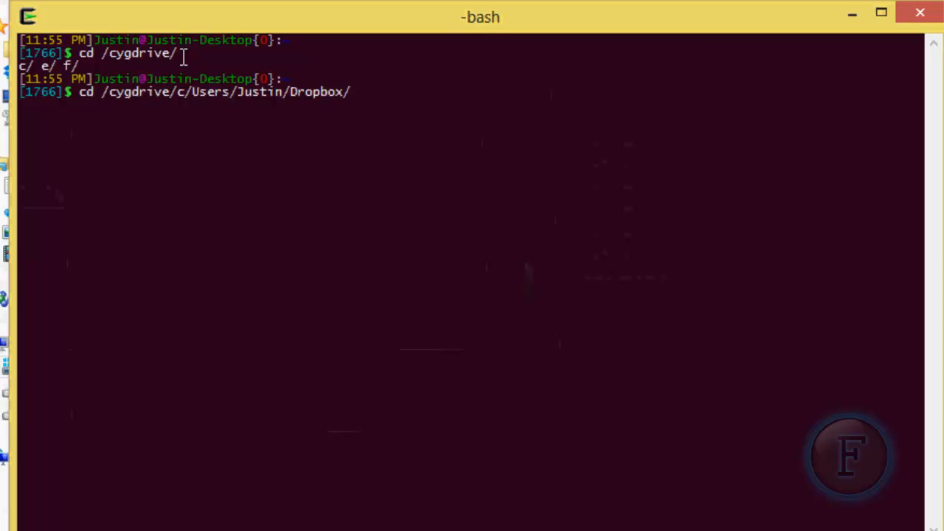
type("Projects/")
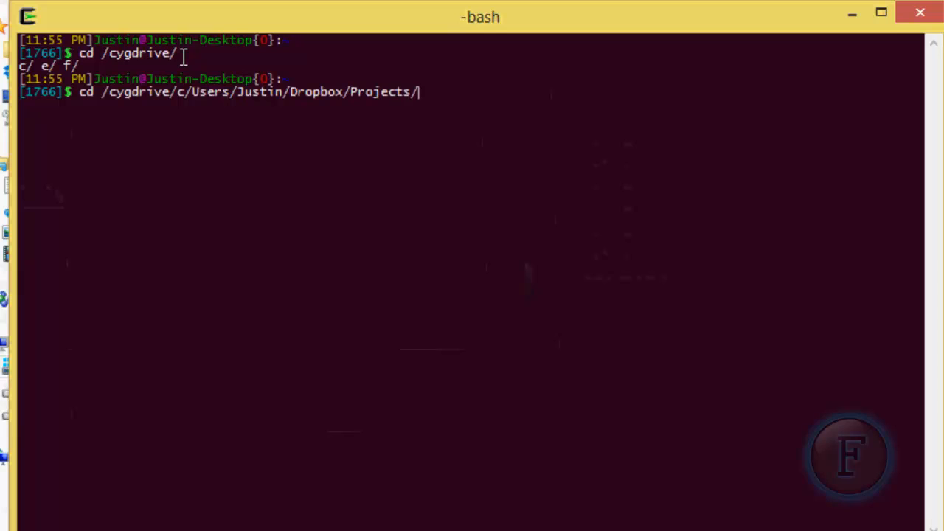
type("File")
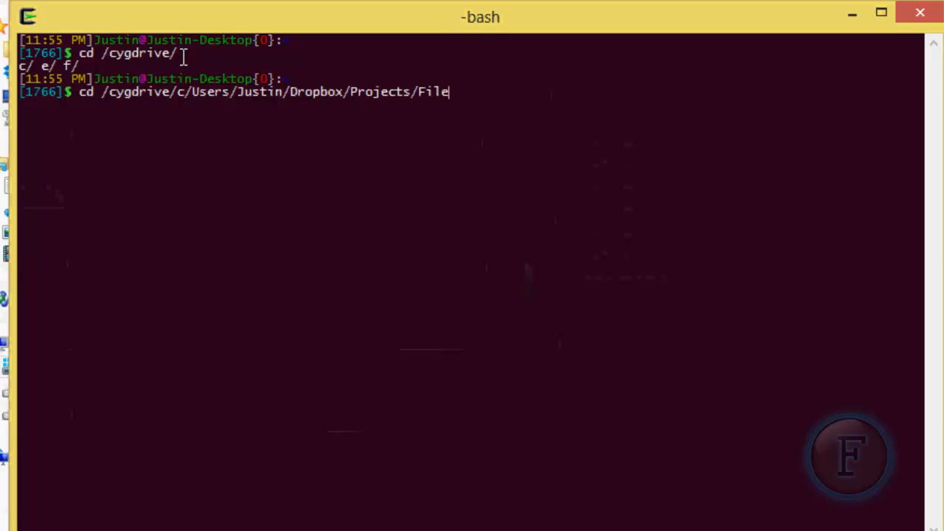
key("BackSpace")
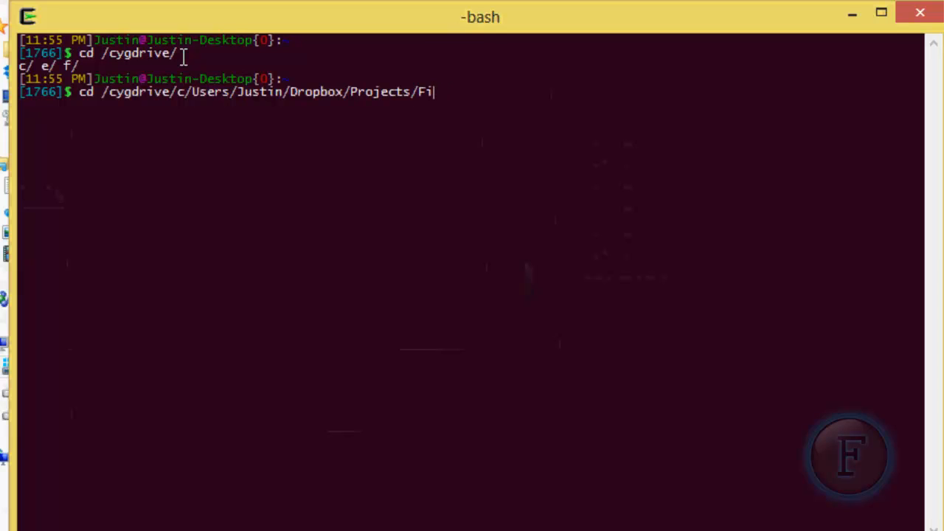
key("Tab")
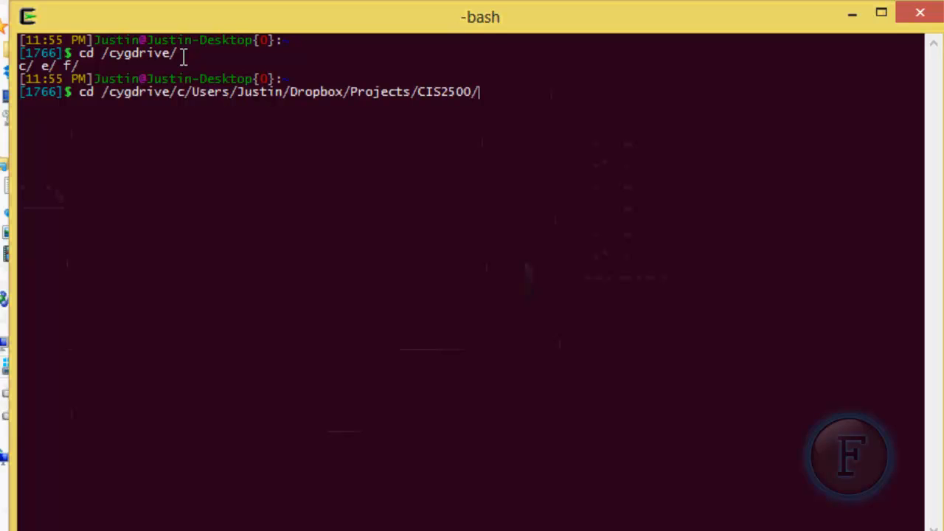
type("Fi")
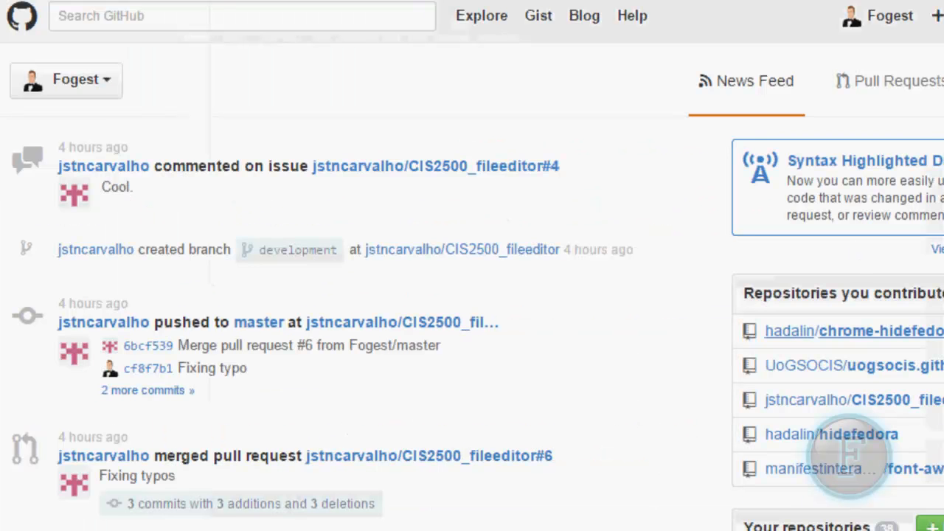
- Open the CIS2500_fileeditor repository from the GitHub dashboard
scroll("down", 3)
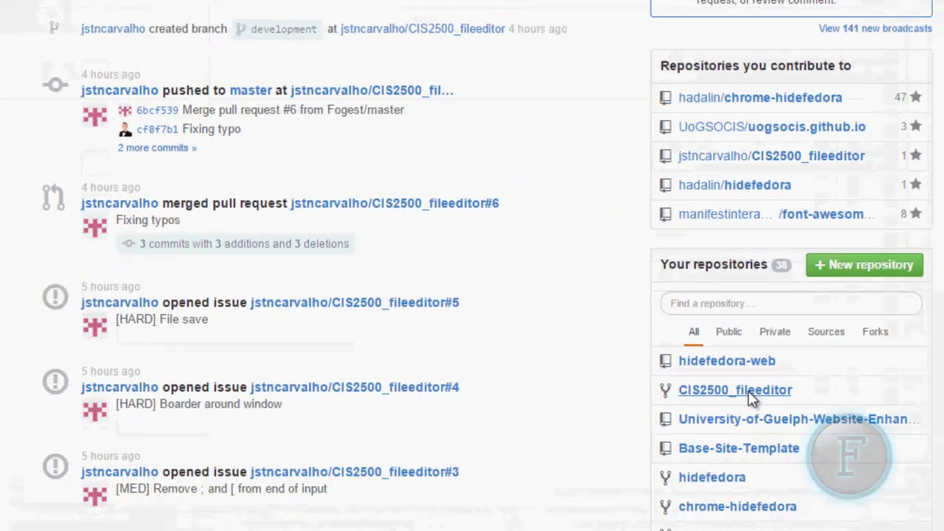
left_click(734, 389)
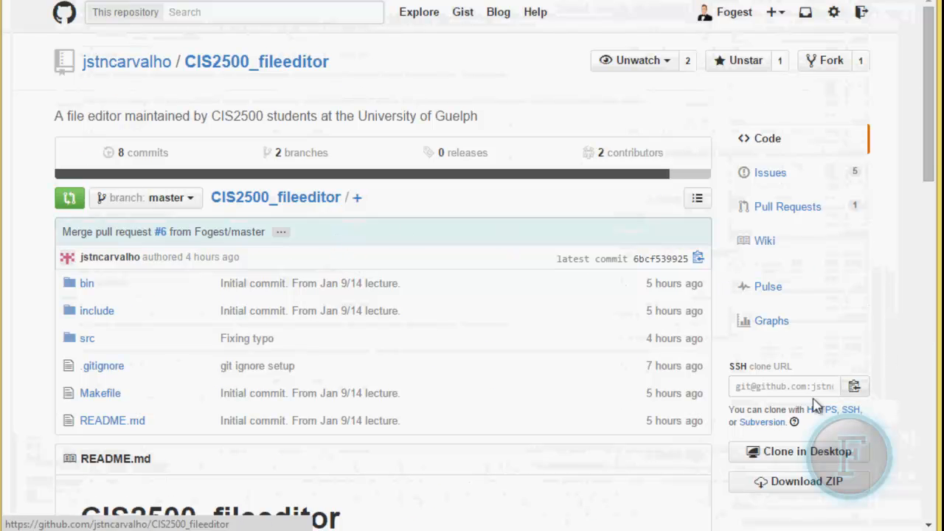
- Select the repository's SSH clone address for copying
left_click(782, 386)
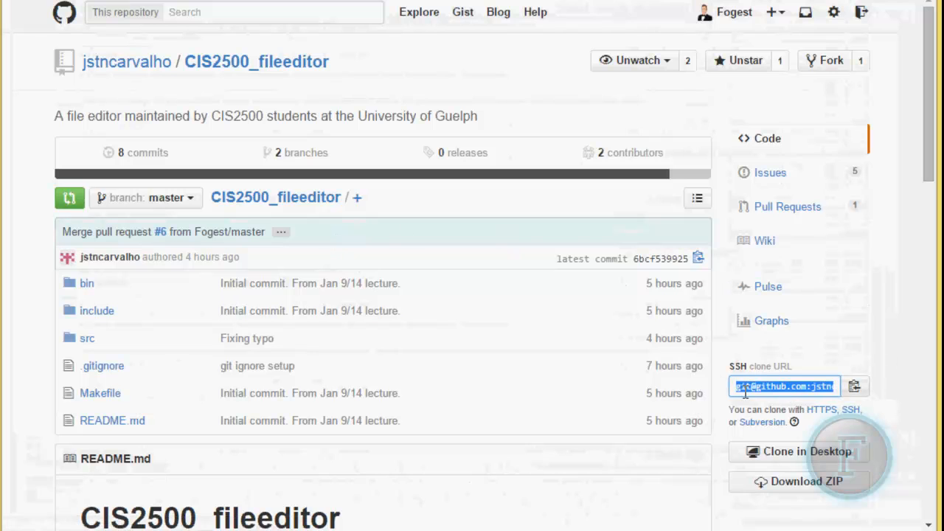
mouse_move(445, 443)
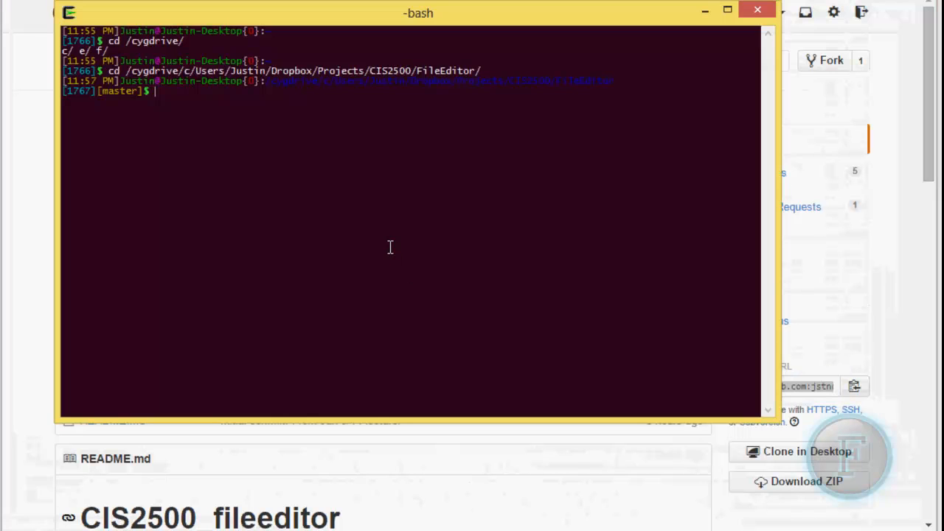
type("git clone git@github.com:jstncarvalho/CIS2500_fileeditor.git")
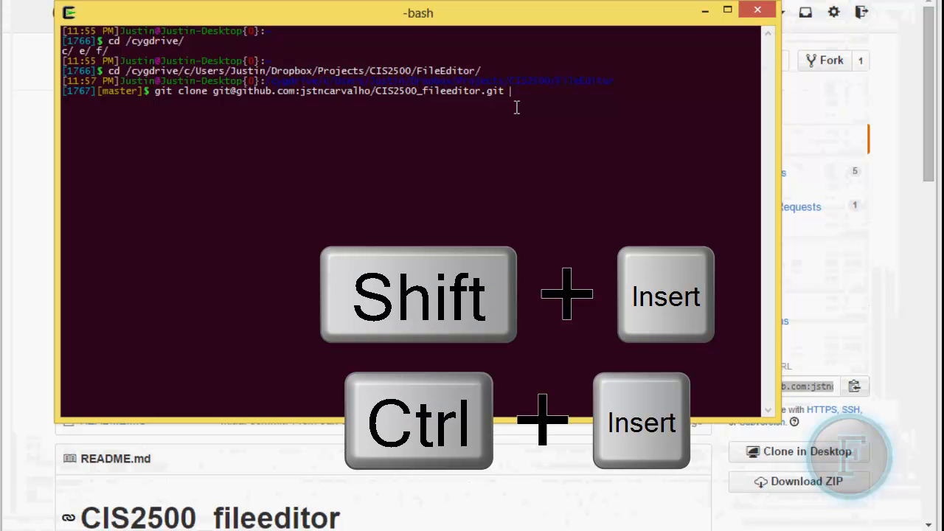
key("BackSpace")
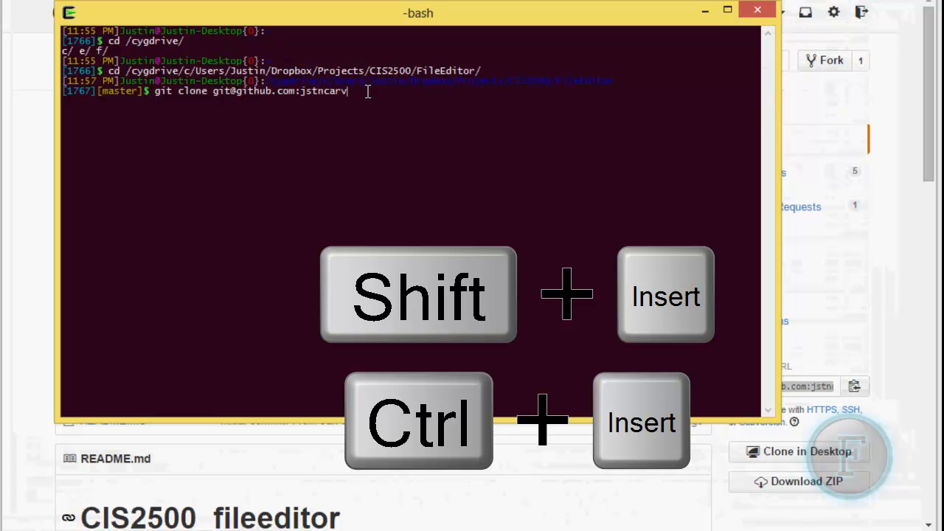
key("enter")
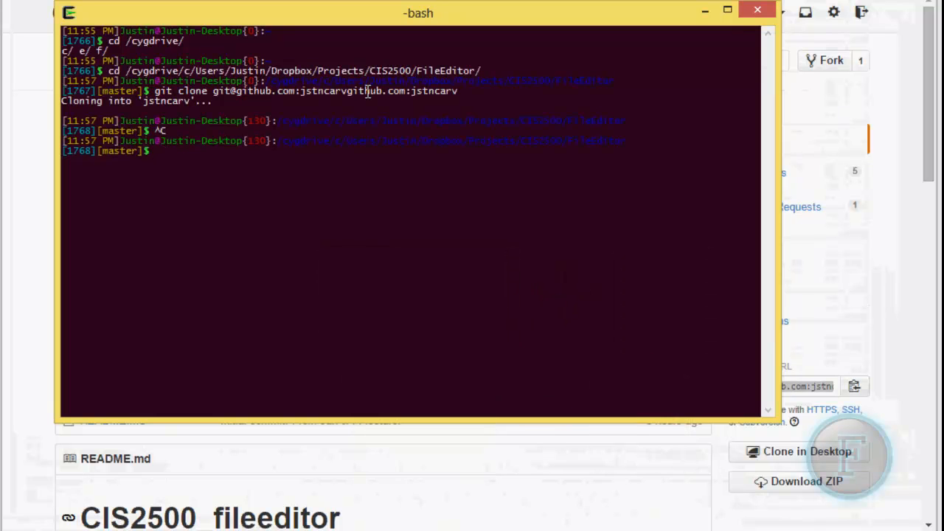
type("ls -la")
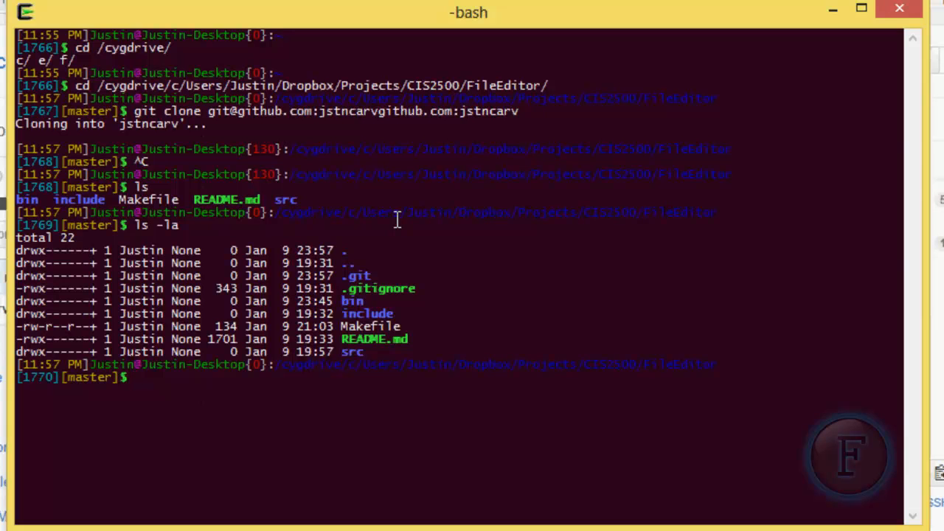
- Begin the less command to view the project Makefile
type("les")
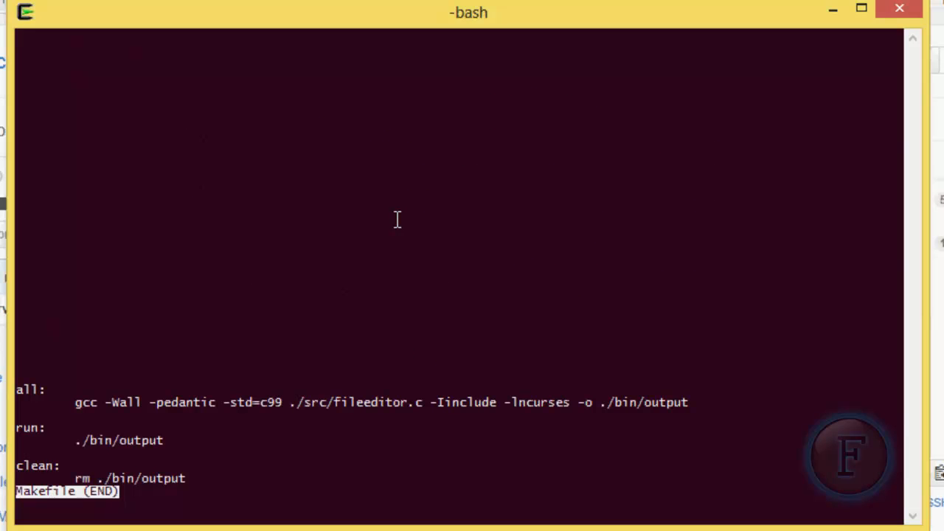
mouse_move(56, 292)
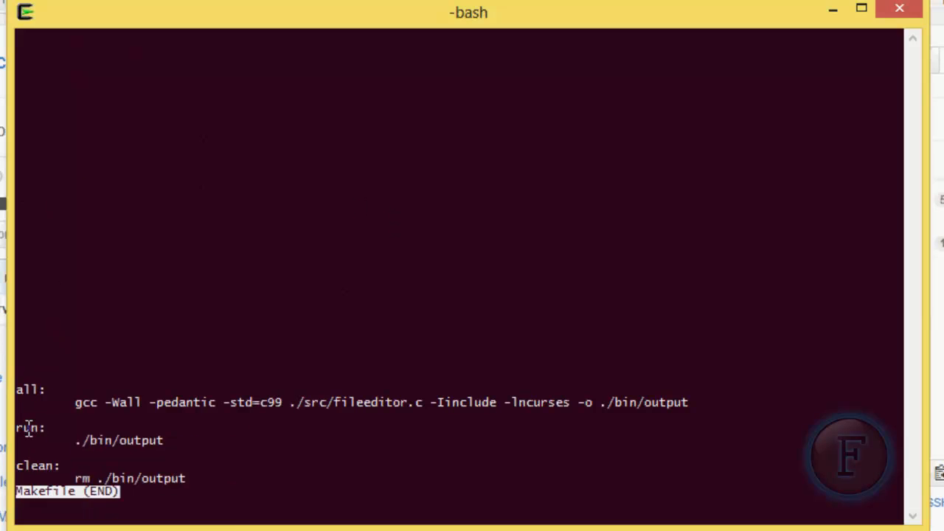
mouse_move(92, 413)
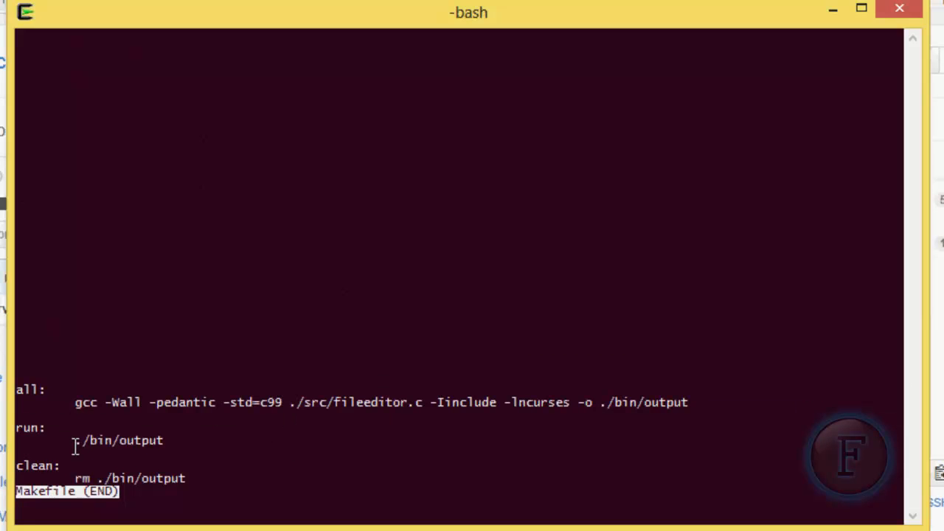
- Read the Makefile's all, run and clean rules and start make compiling fileeditor.c
double_click(77, 440)
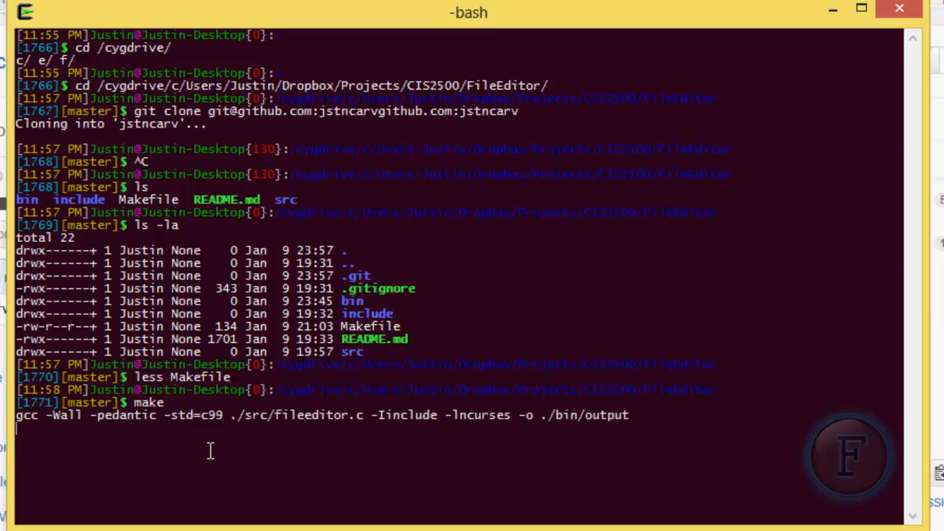
- List bin/, run make clean and rm bin/output.exe, rebuild with make, and list bin/ again
key("Return")
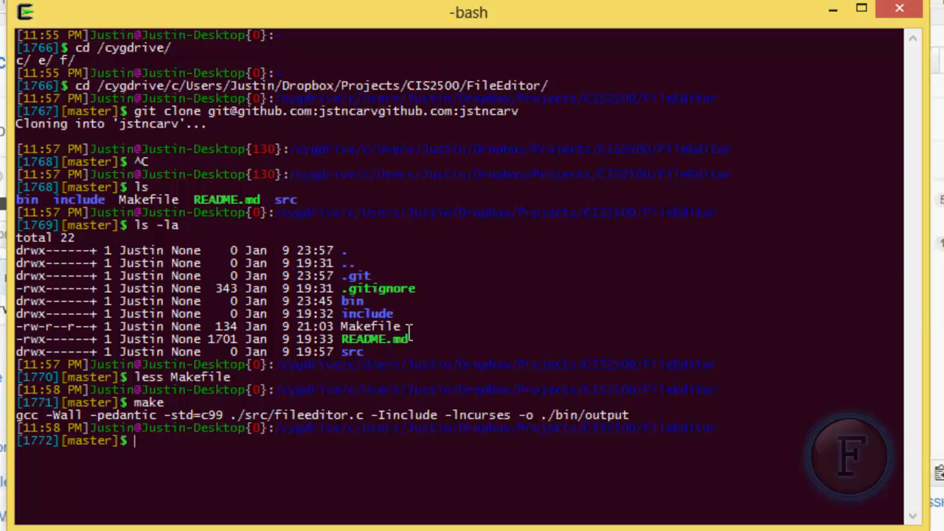
type("ls")
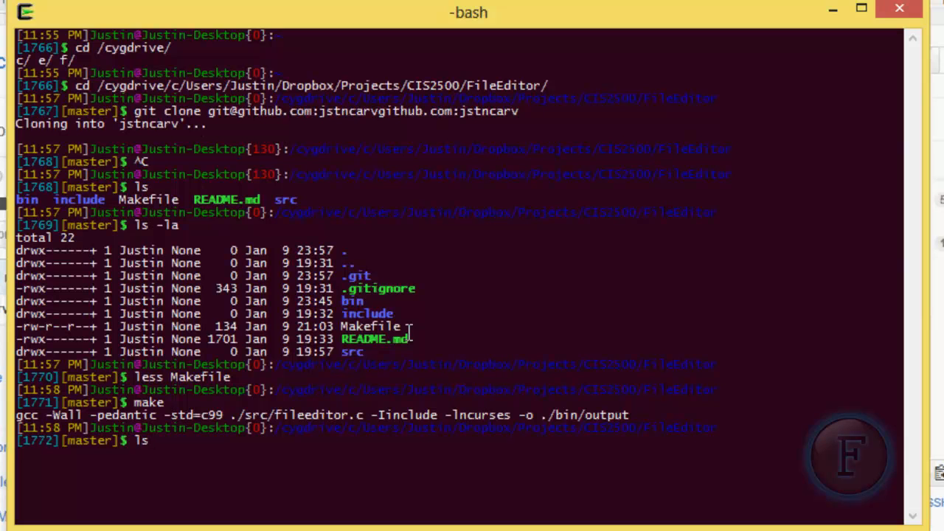
type("bin/")
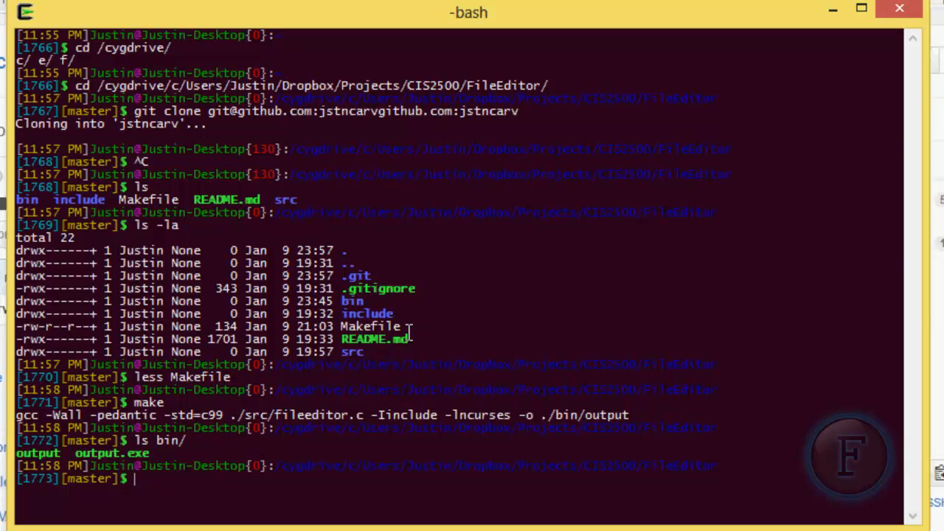
type("make clean")
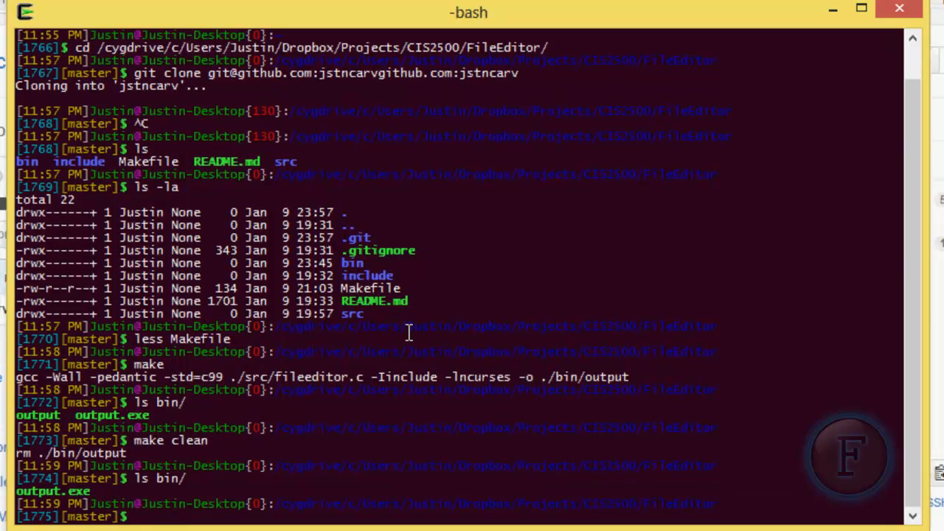
type("rm")
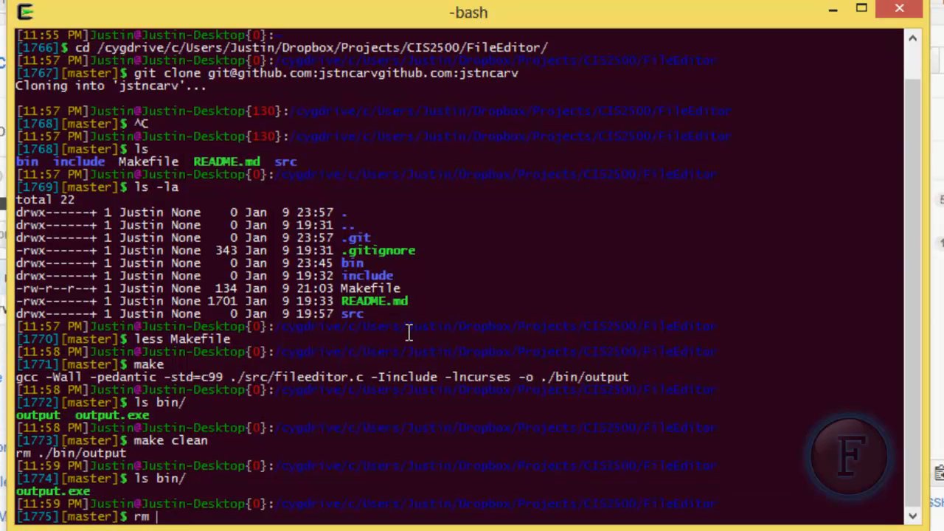
type("bin/")
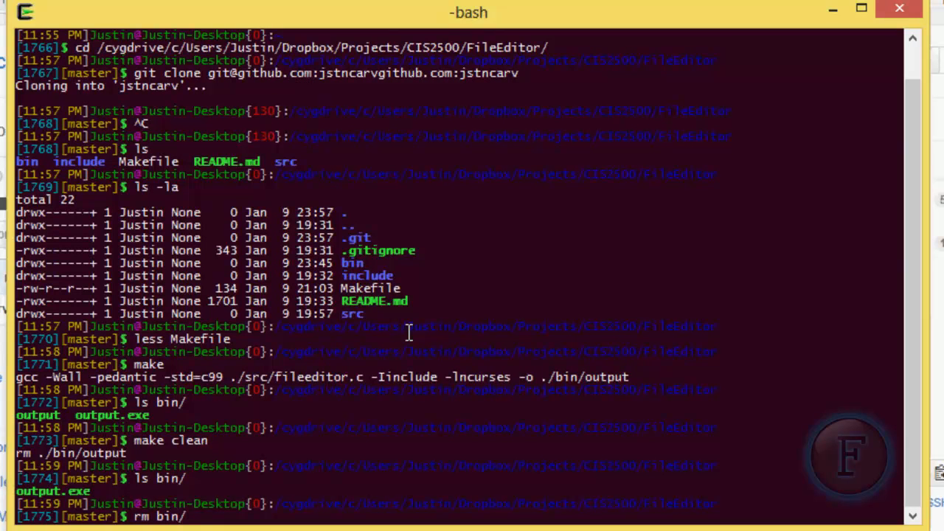
key("Return")
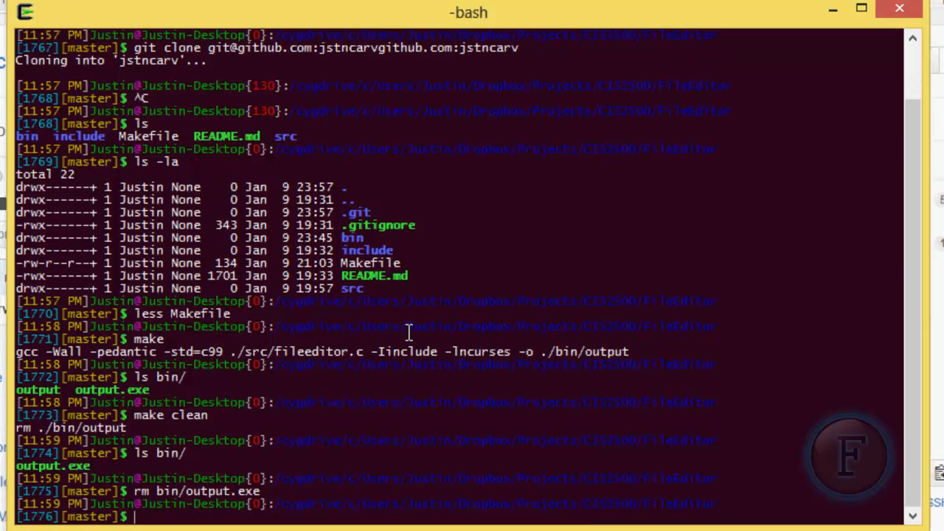
type("ls bin/")
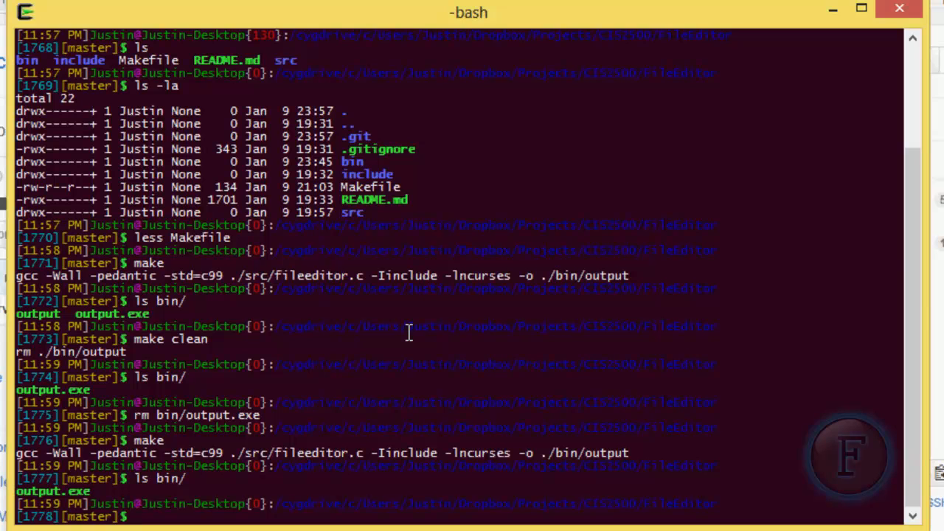
- Launch the ncurses editor with make run and type a line of test text saved to text.txt
type("make")
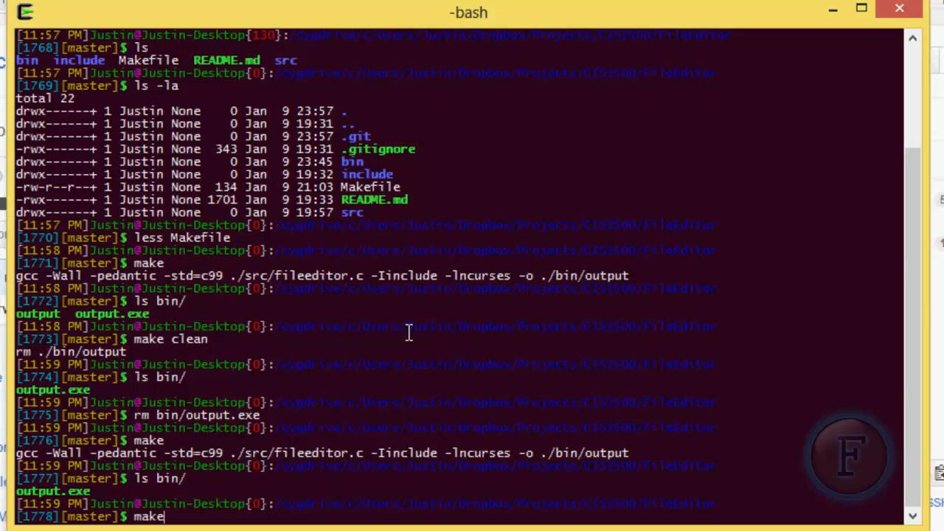
key("Return")
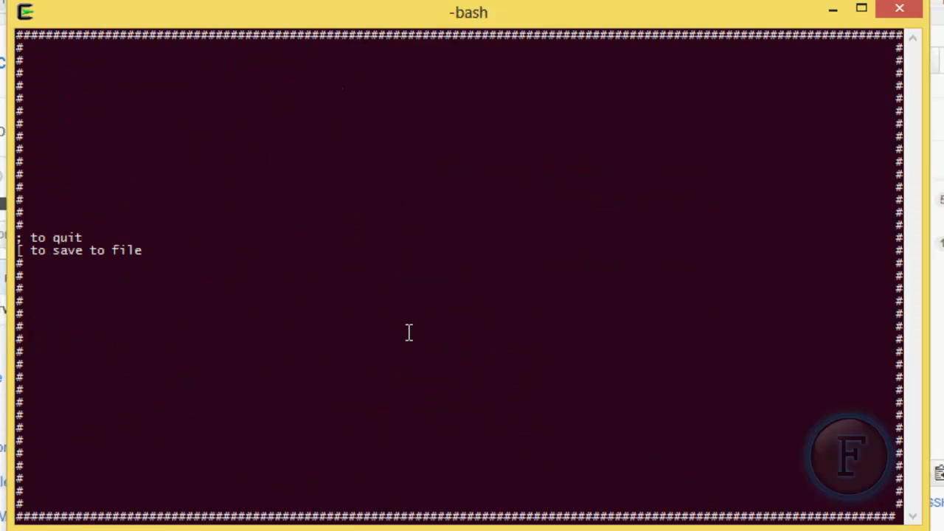
mouse_move(177, 247)
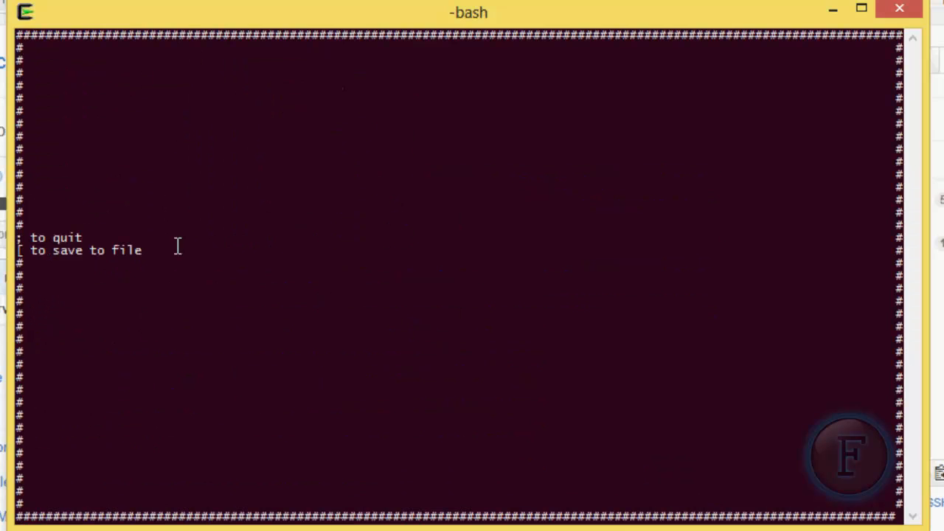
type("dfgsffwefdsad")
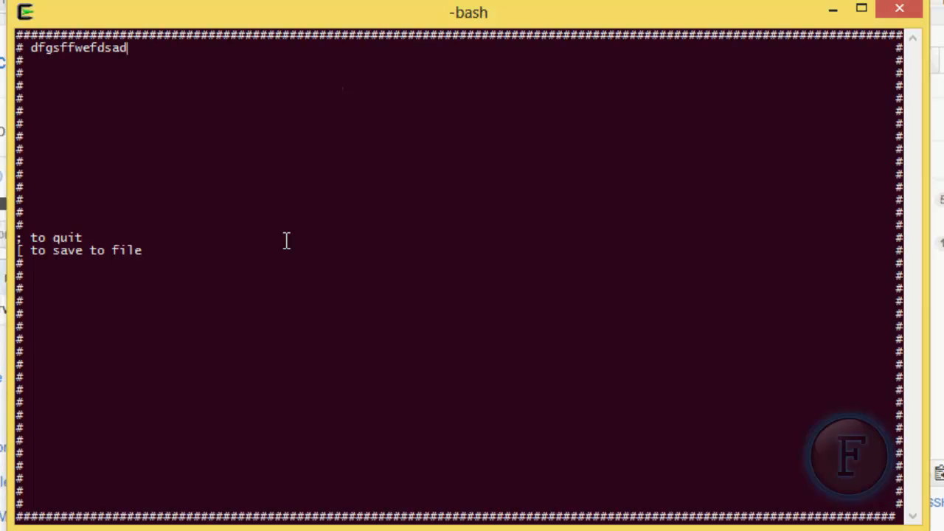
type("ddddddddddfhdhdrhdh")
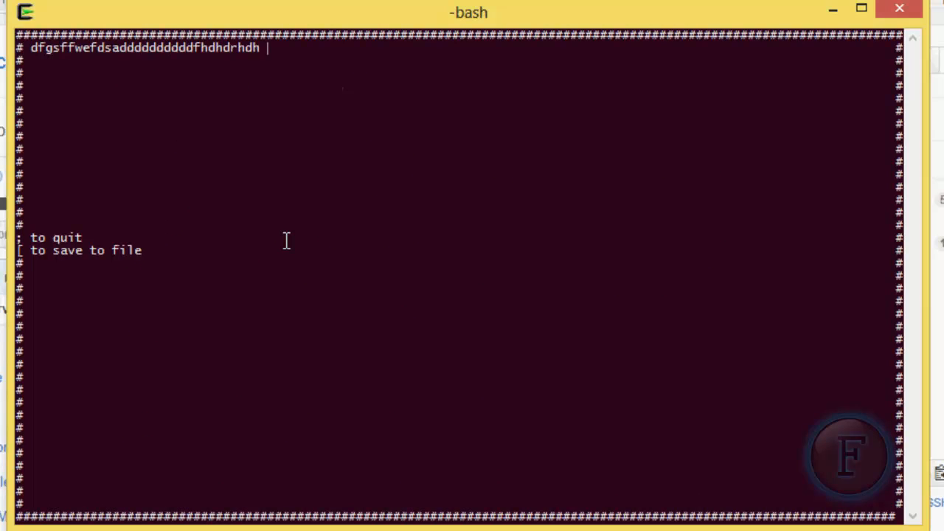
type("^^^^^^?")
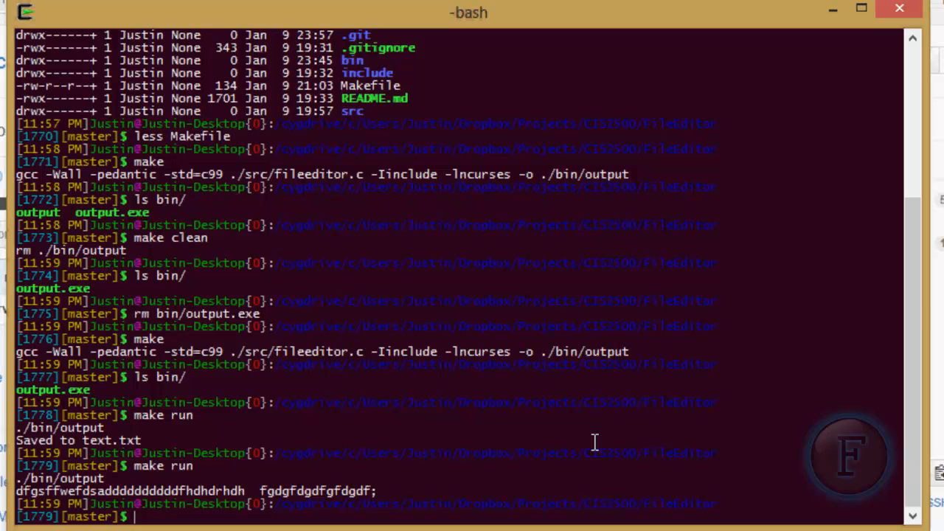
mouse_move(410, 419)
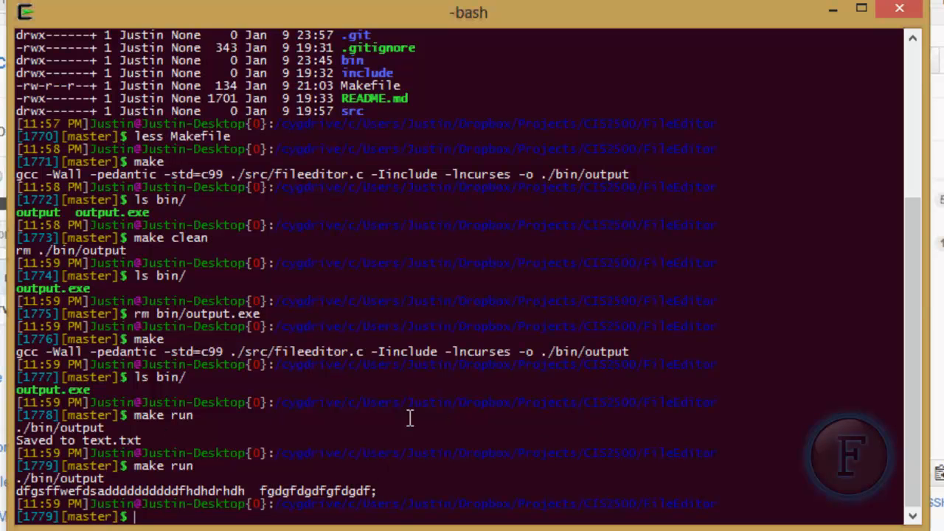
mouse_move(339, 402)
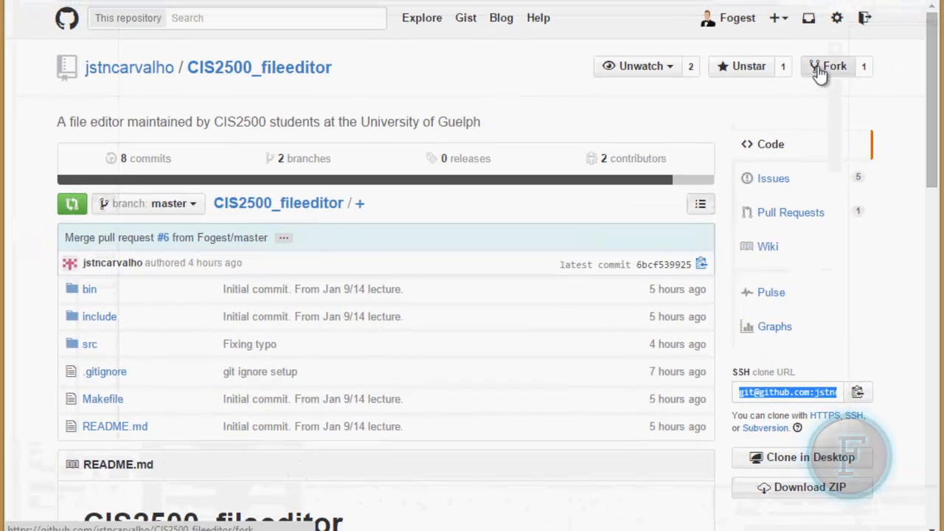
mouse_move(481, 323)
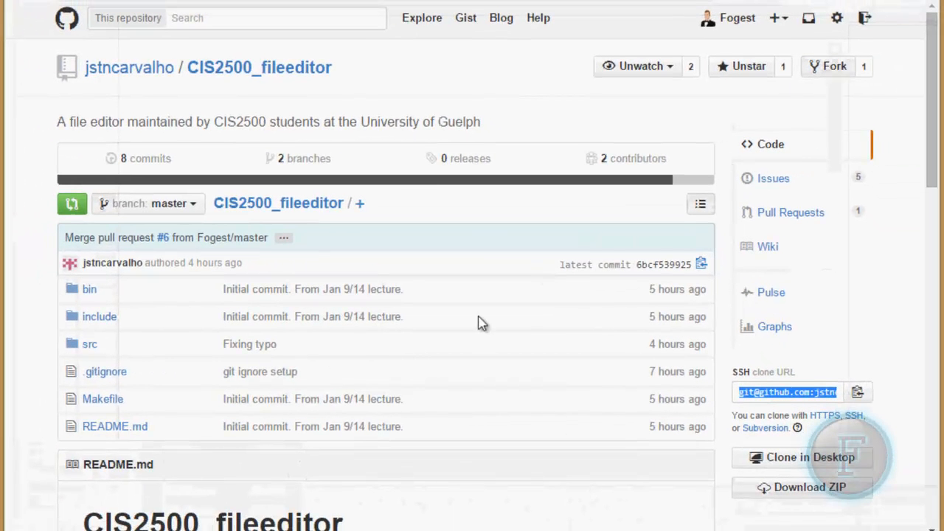
mouse_move(578, 345)
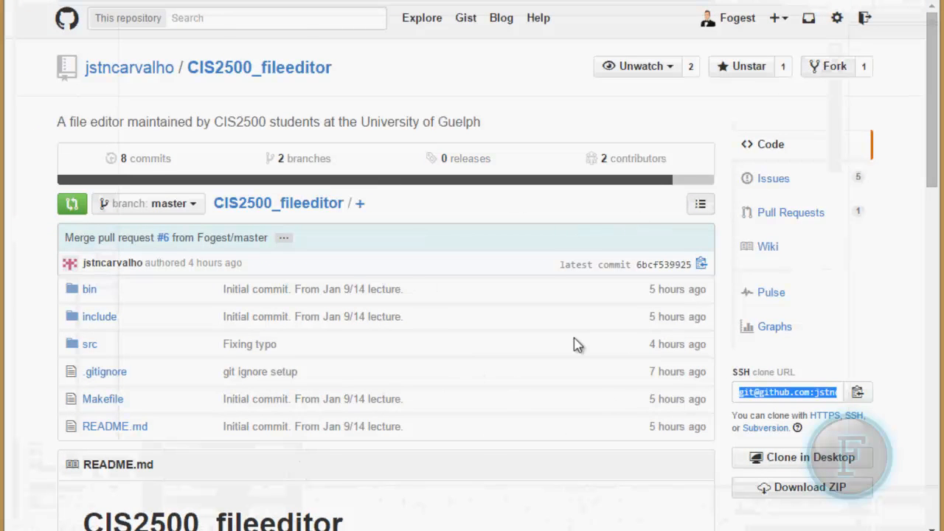
mouse_move(699, 203)
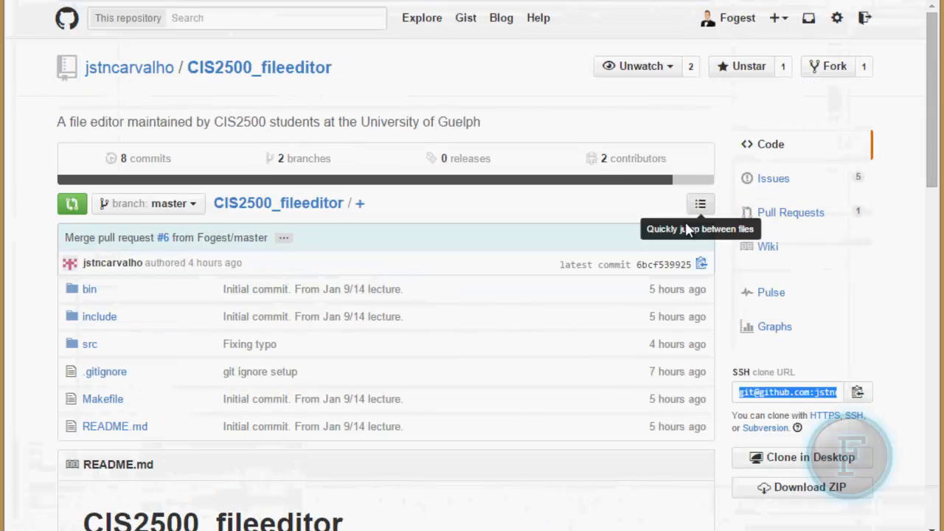
left_click(791, 212)
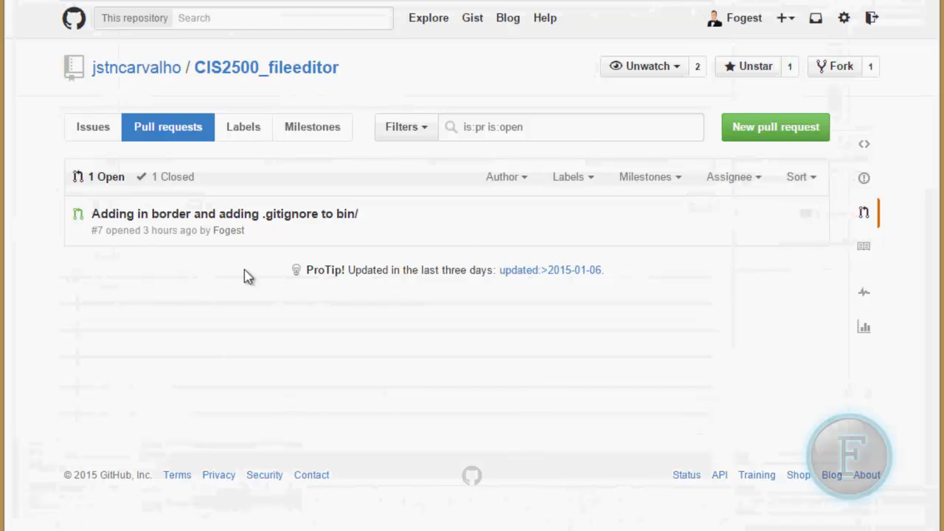
left_click(224, 214)
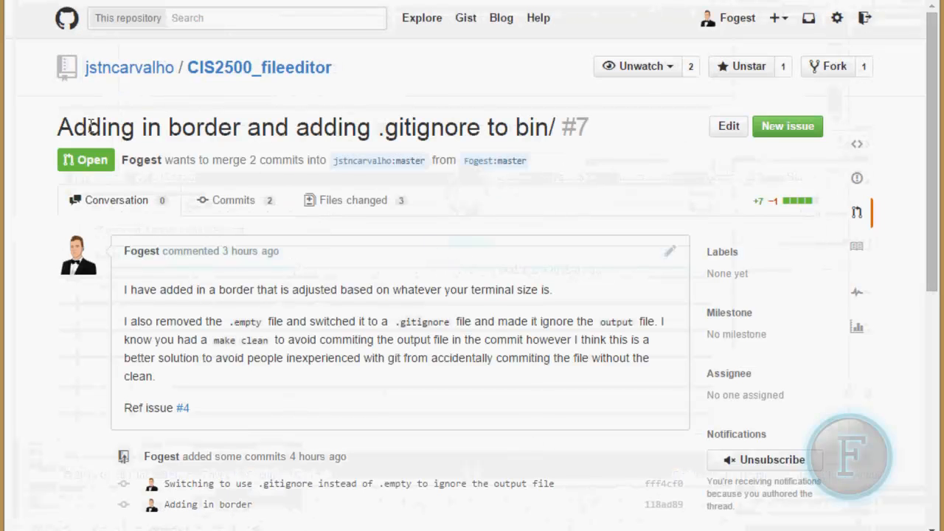
mouse_move(431, 324)
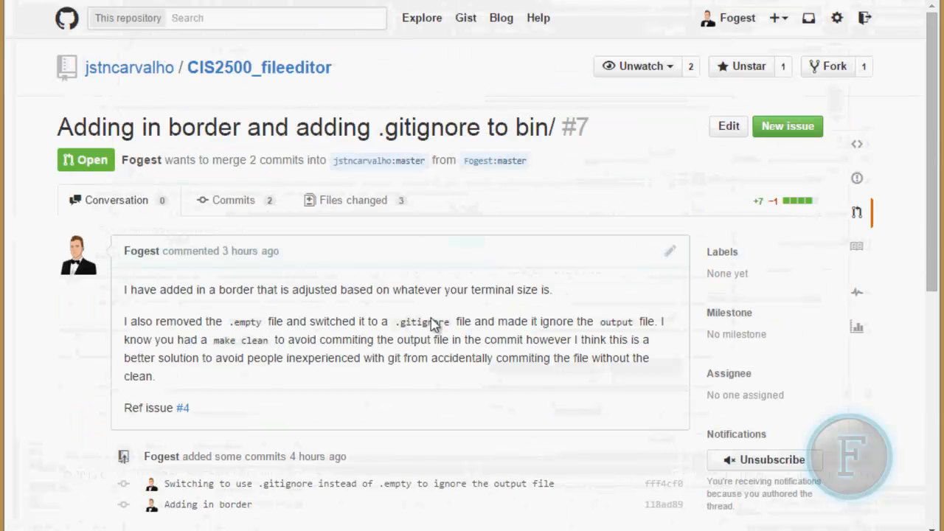
mouse_move(440, 302)
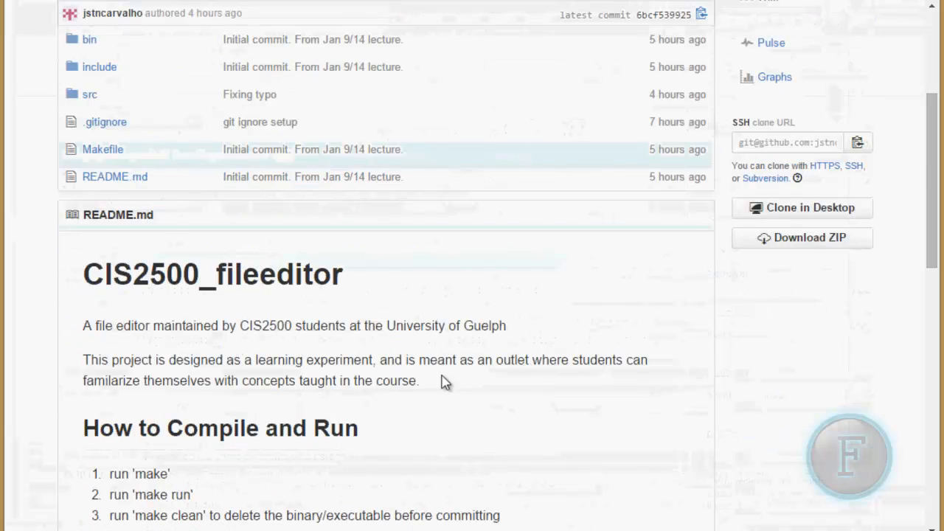
scroll("up", 3)
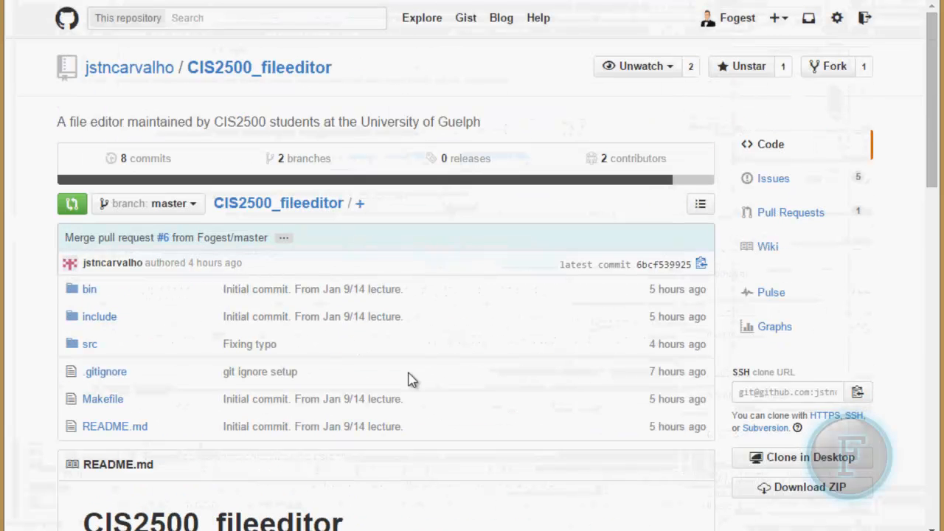
mouse_move(602, 424)
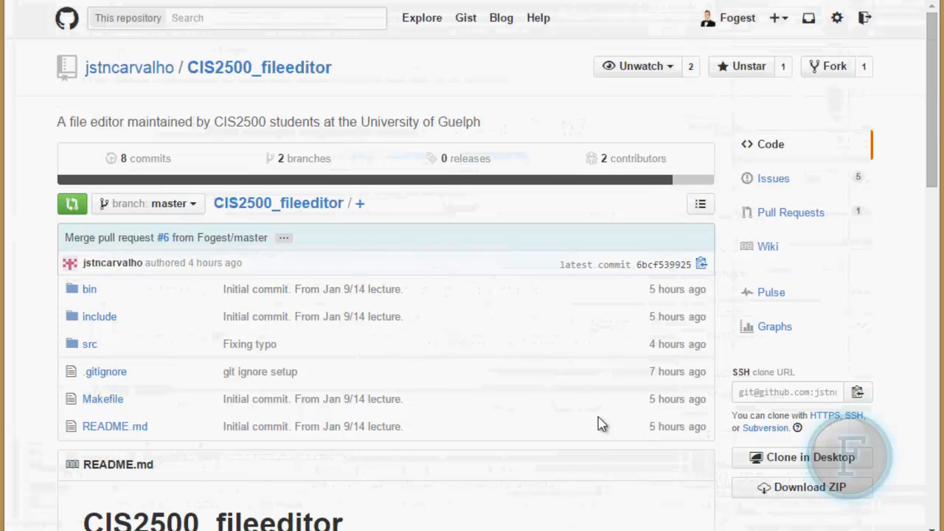